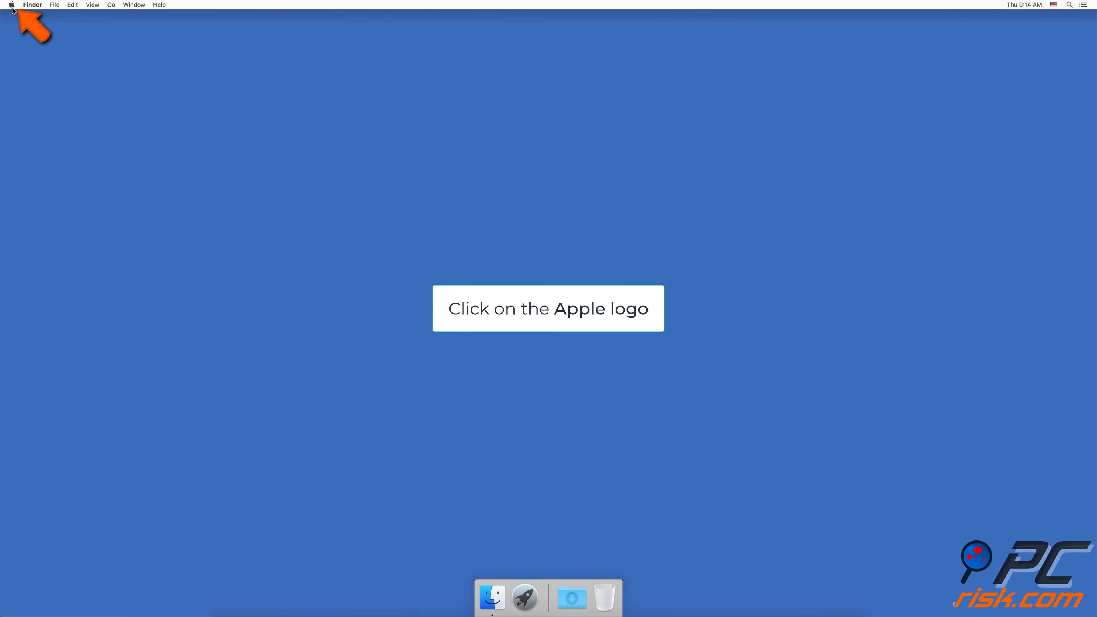
# Step: Reach the Keyboard pane's Input Sources list showing the British and U.S. layouts
pyautogui.click(11, 6)
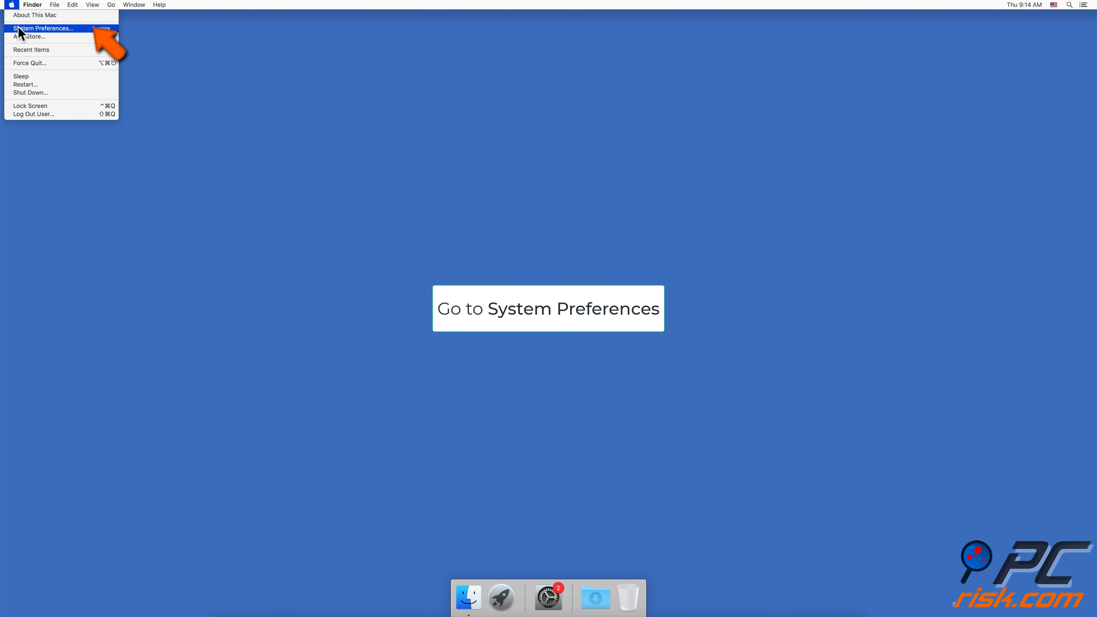
pyautogui.click(43, 28)
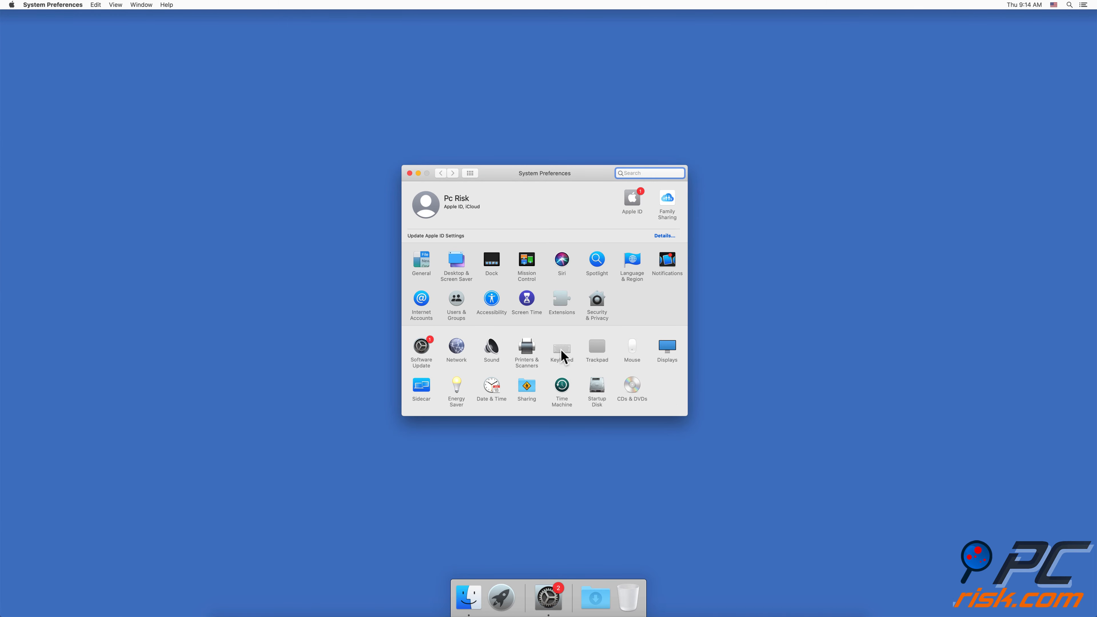
pyautogui.click(561, 347)
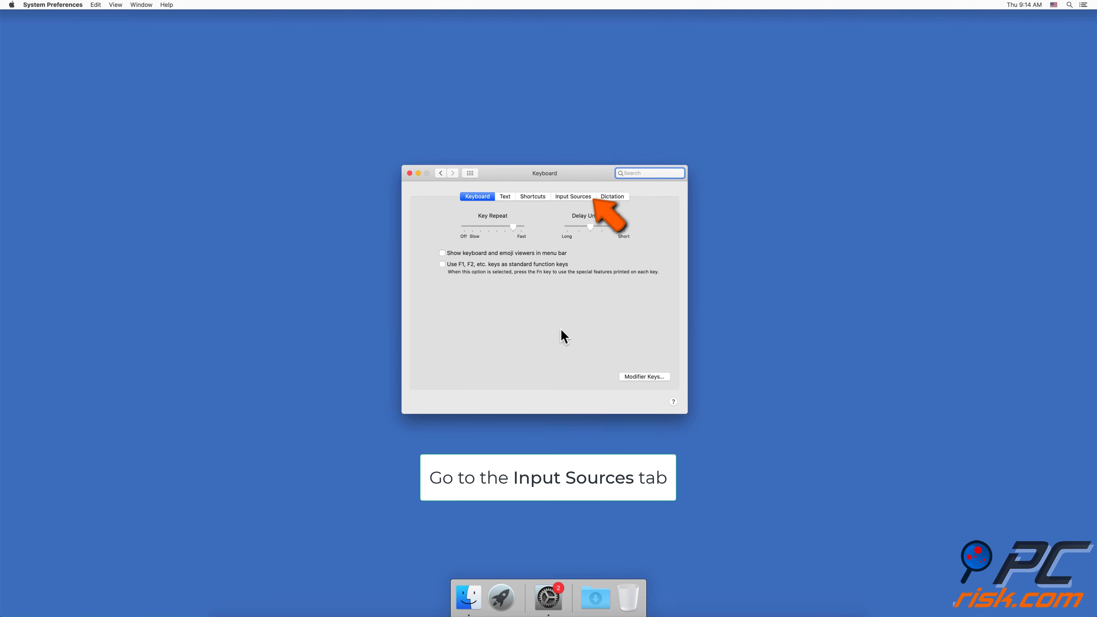
pyautogui.click(572, 197)
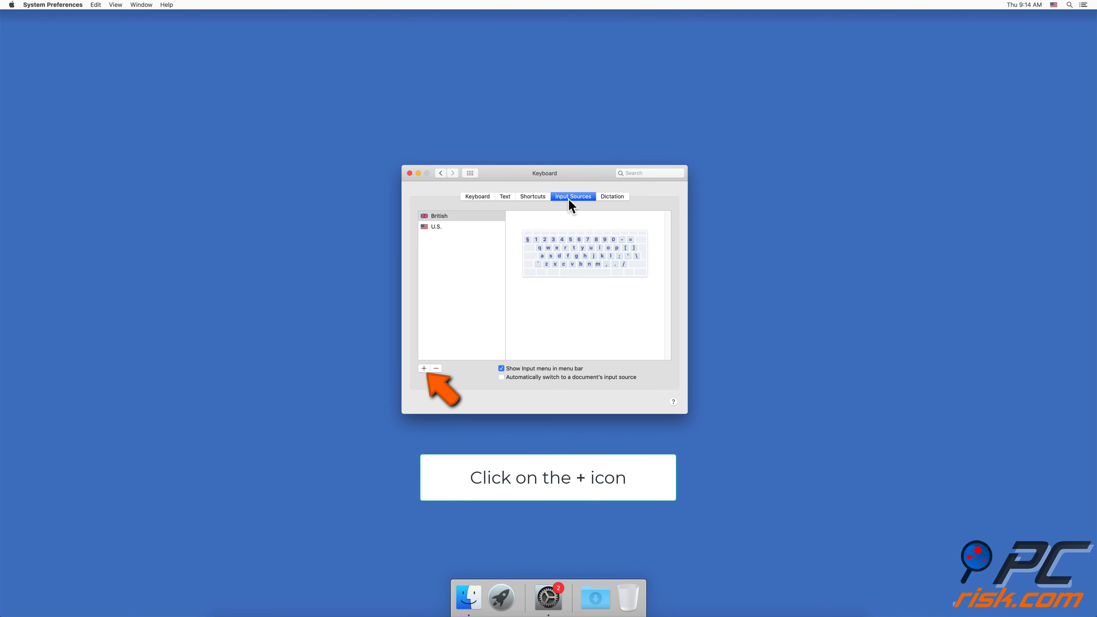
pyautogui.moveTo(519, 257)
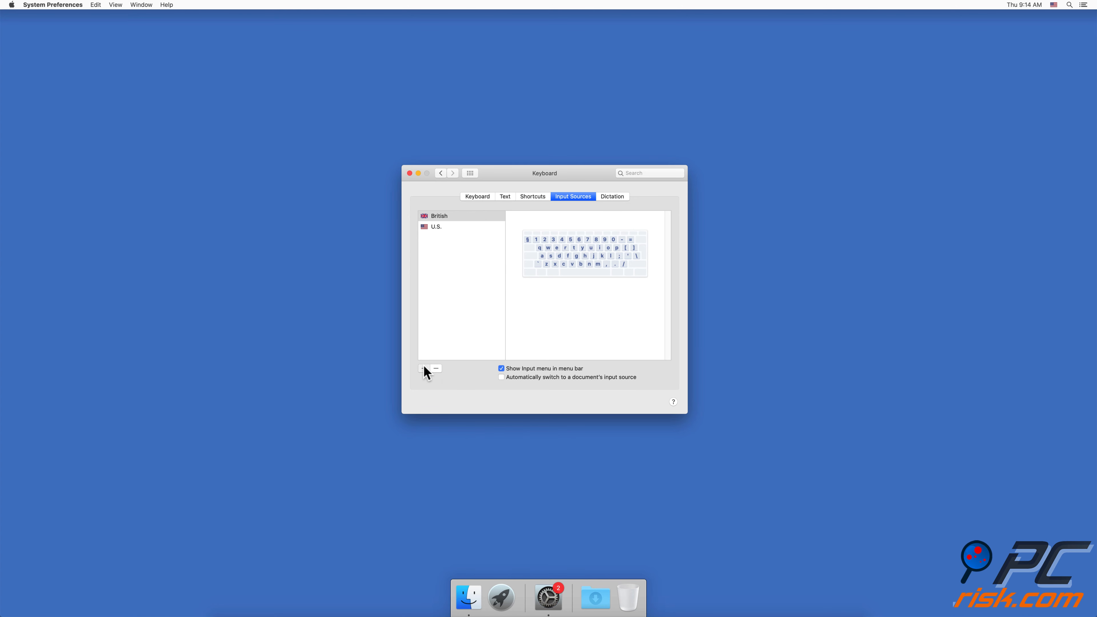
# Step: Browse the language list past Bodo, Bulgarian and Danish, and add Estonian as a third input source
pyautogui.click(423, 368)
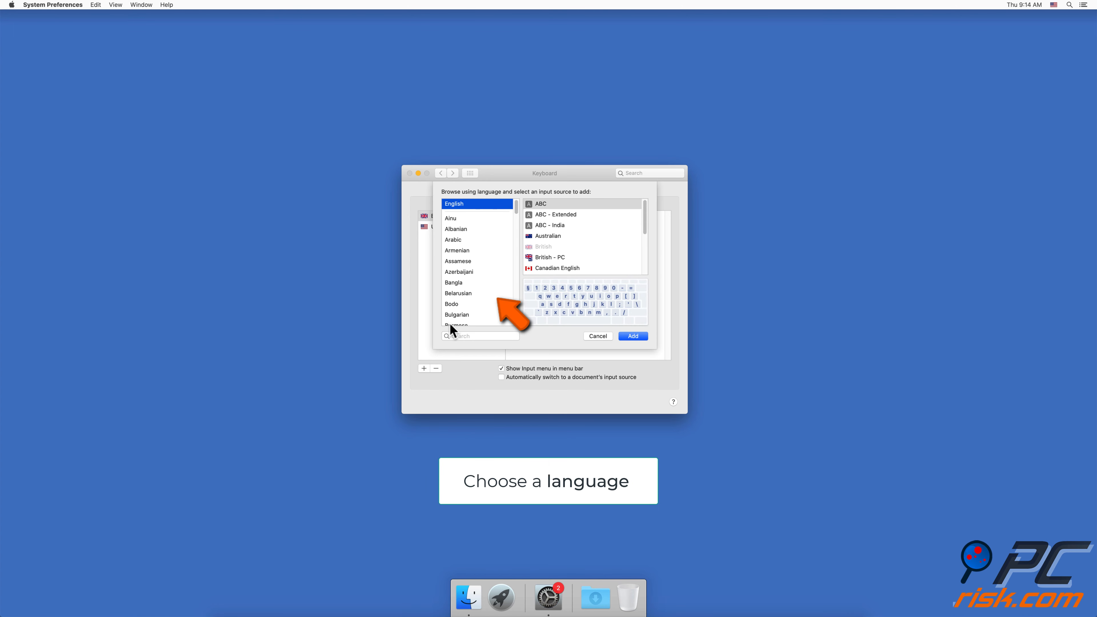
pyautogui.click(452, 304)
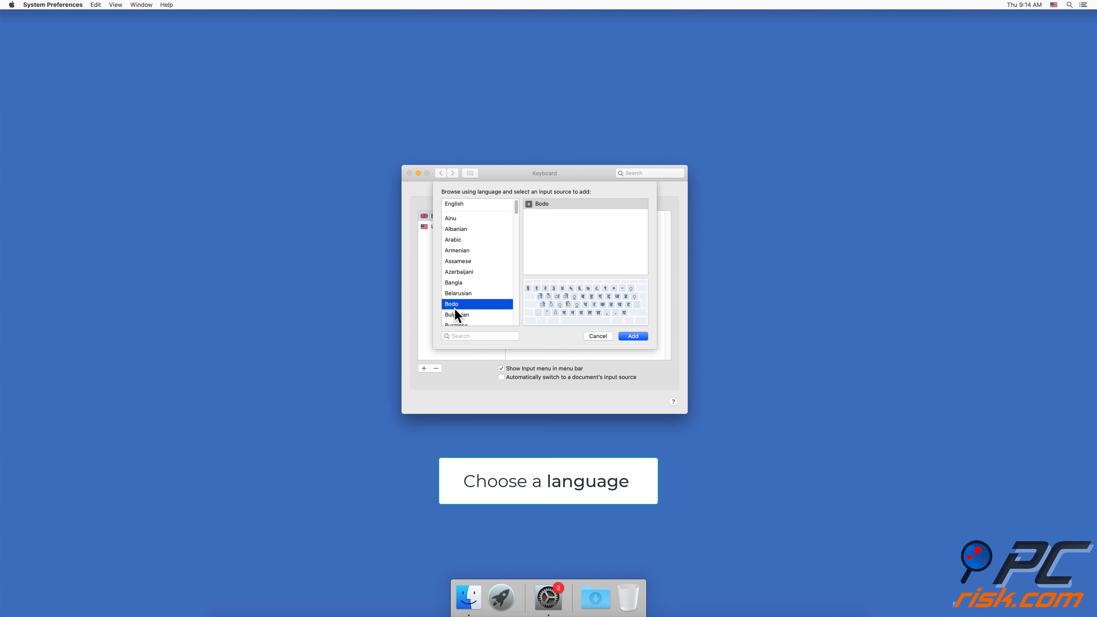
pyautogui.click(457, 314)
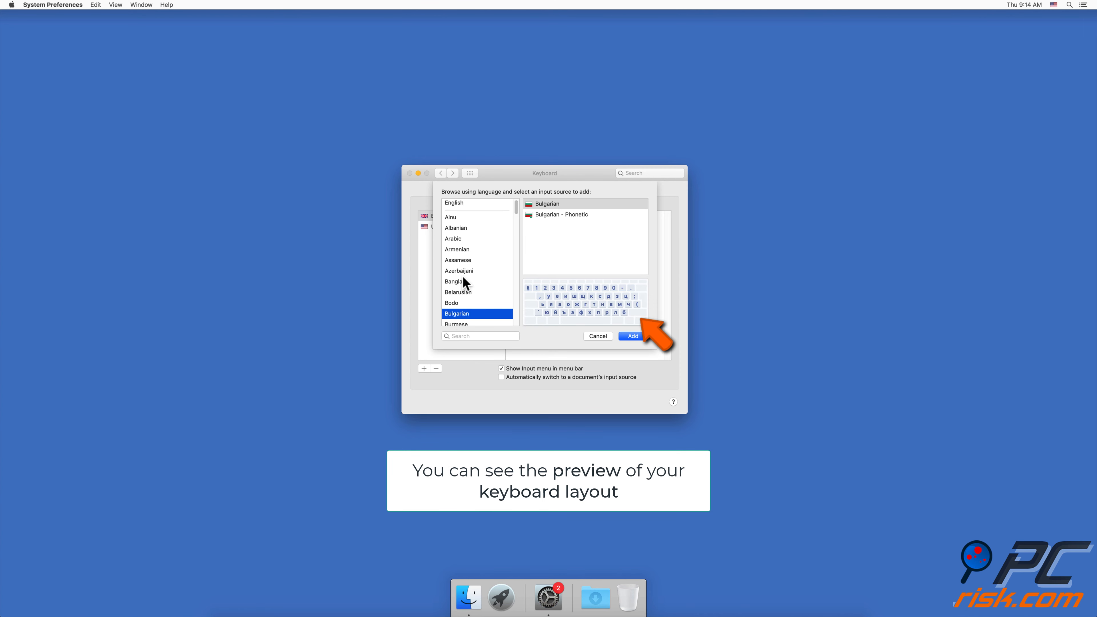
pyautogui.scroll(-3)
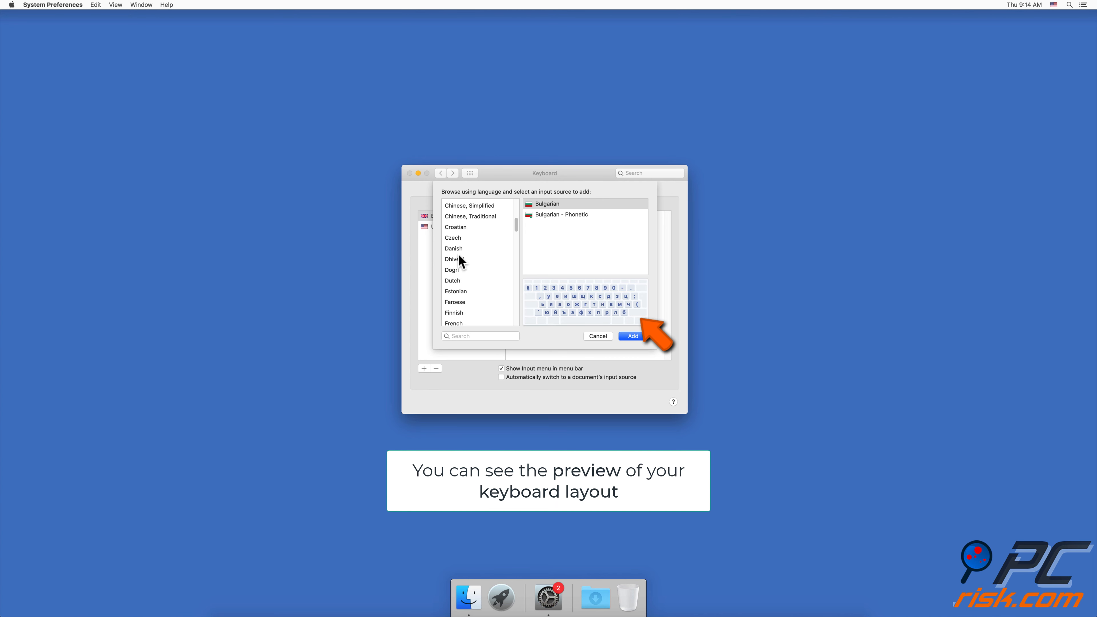
pyautogui.click(453, 248)
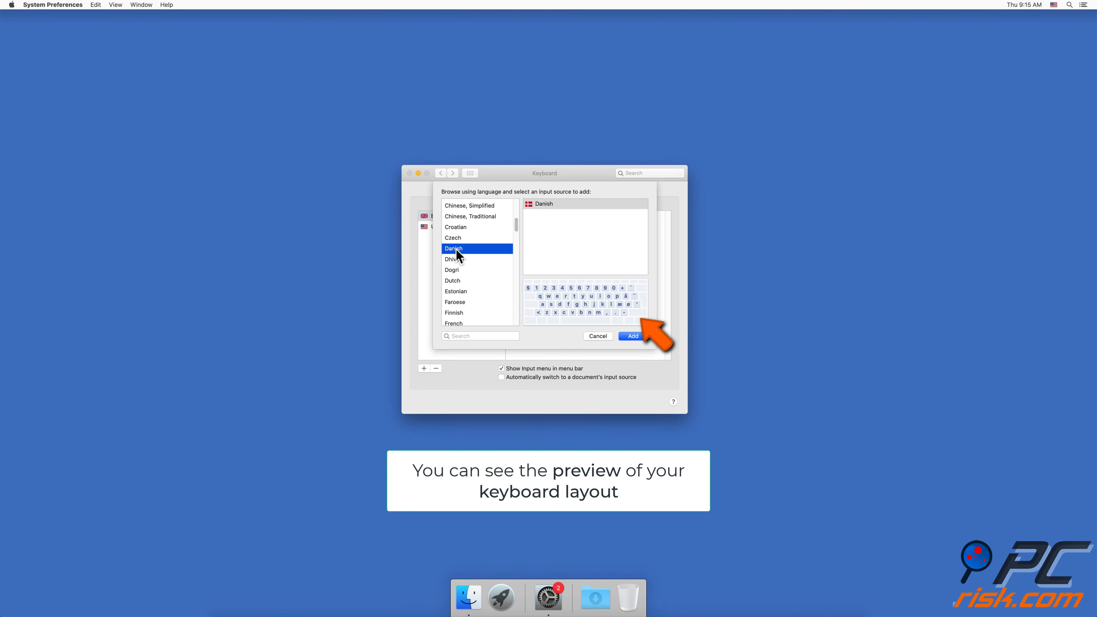
pyautogui.click(455, 290)
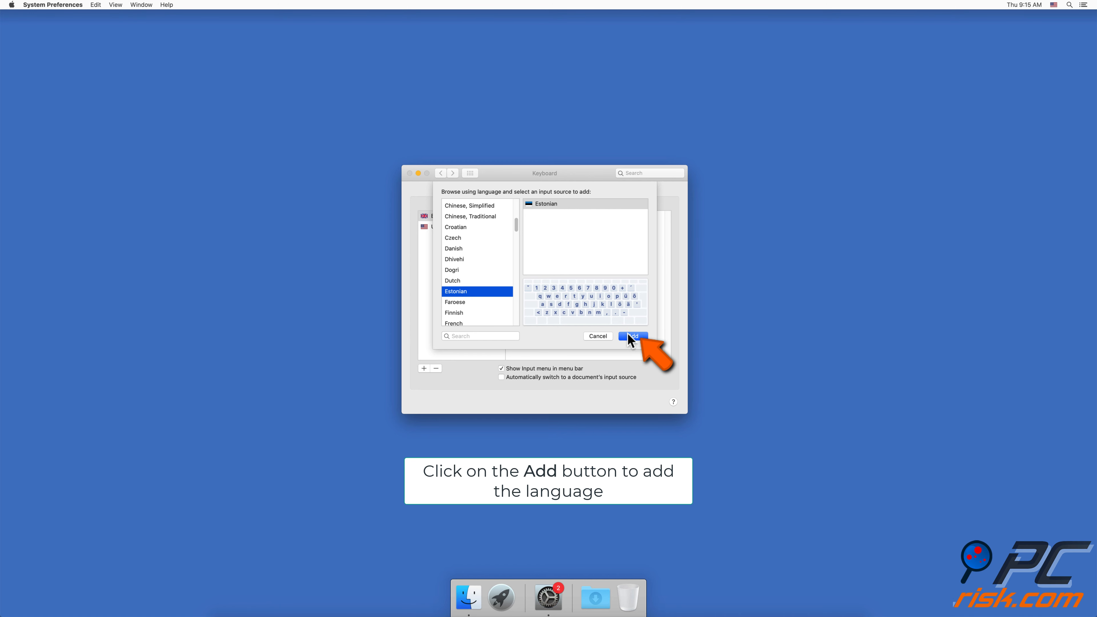
pyautogui.click(632, 335)
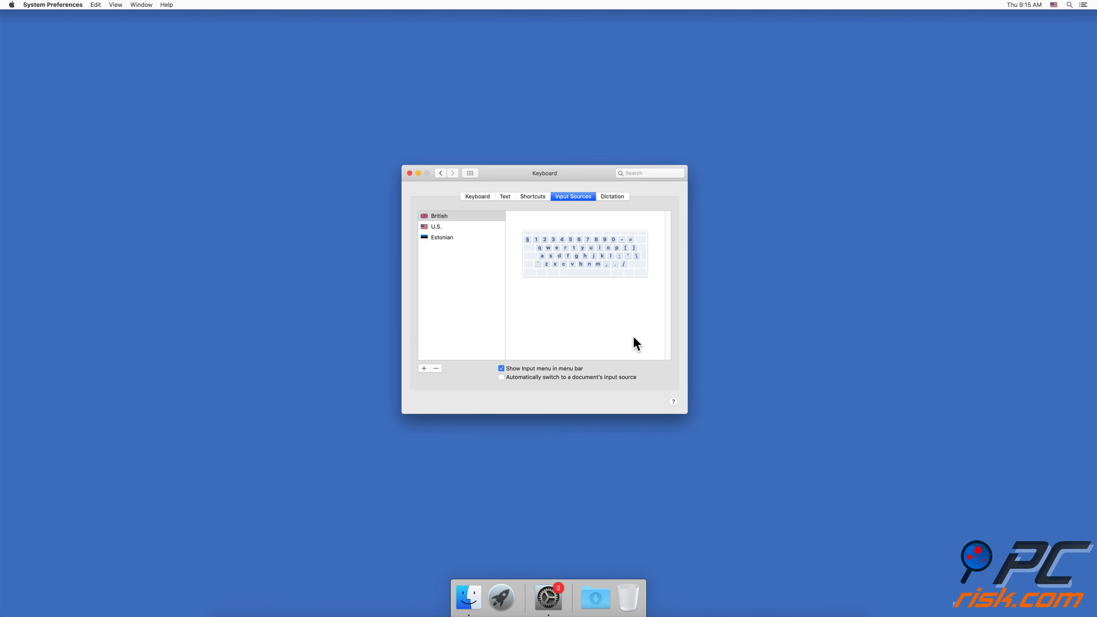
pyautogui.click(410, 172)
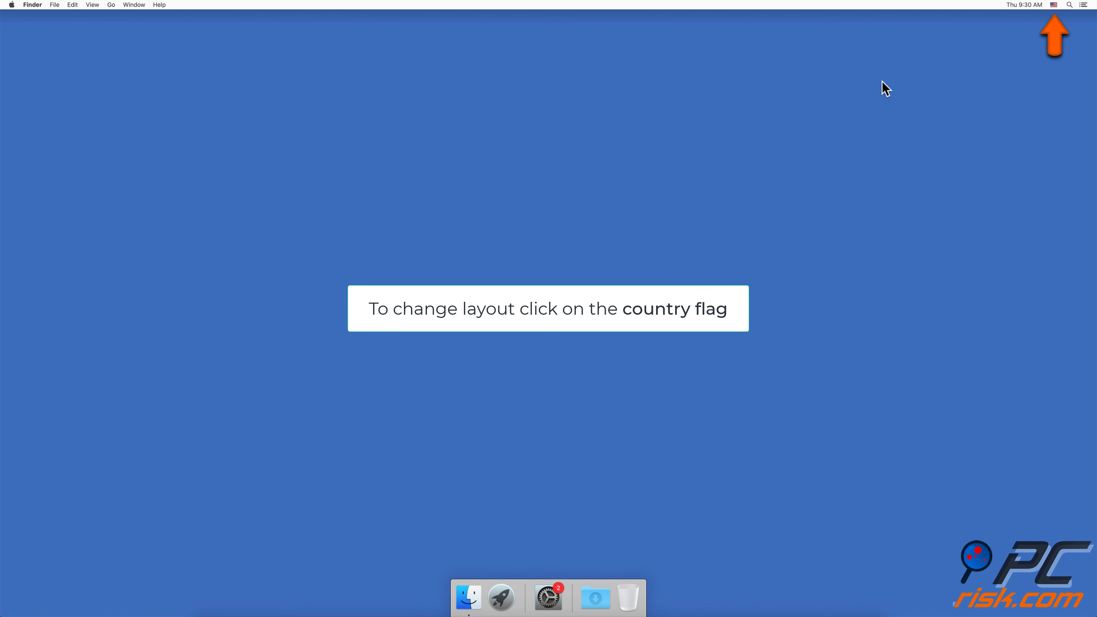
# Step: Choose Estonian from the menu-bar input menu to make it the active layout
pyautogui.click(1053, 5)
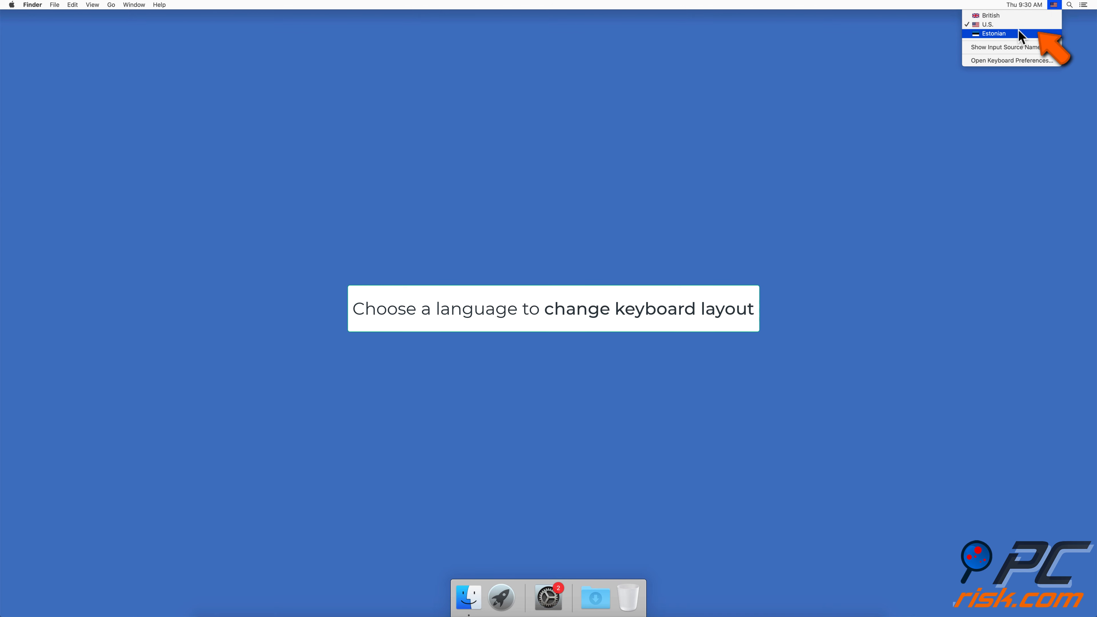
pyautogui.click(993, 34)
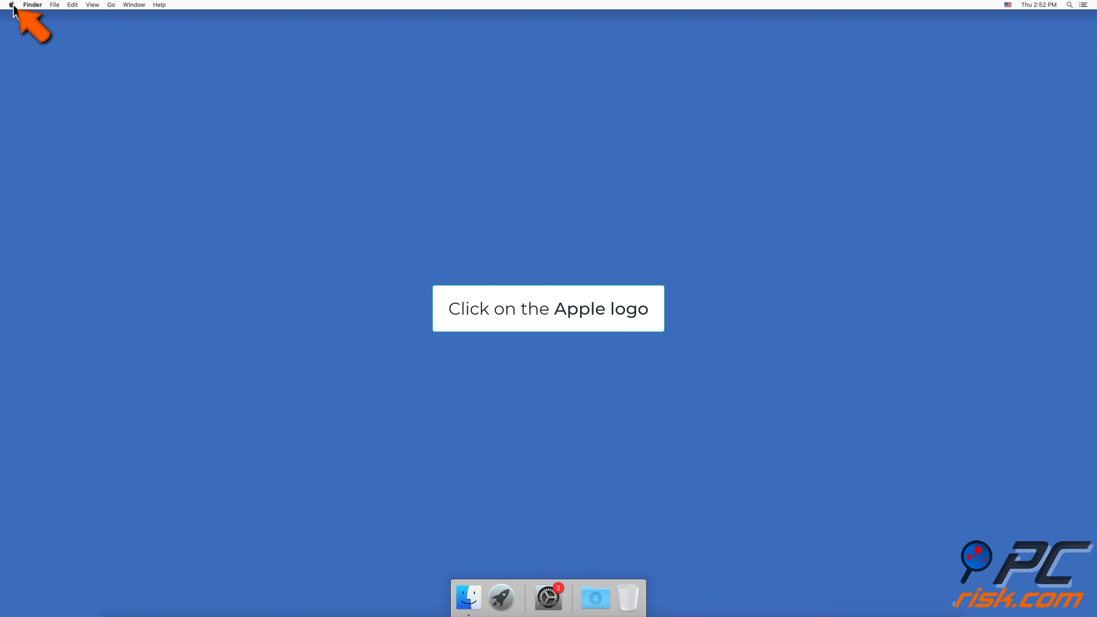
# Step: Reopen System Preferences on the Keyboard pane and reach Modifier Keys
pyautogui.click(11, 5)
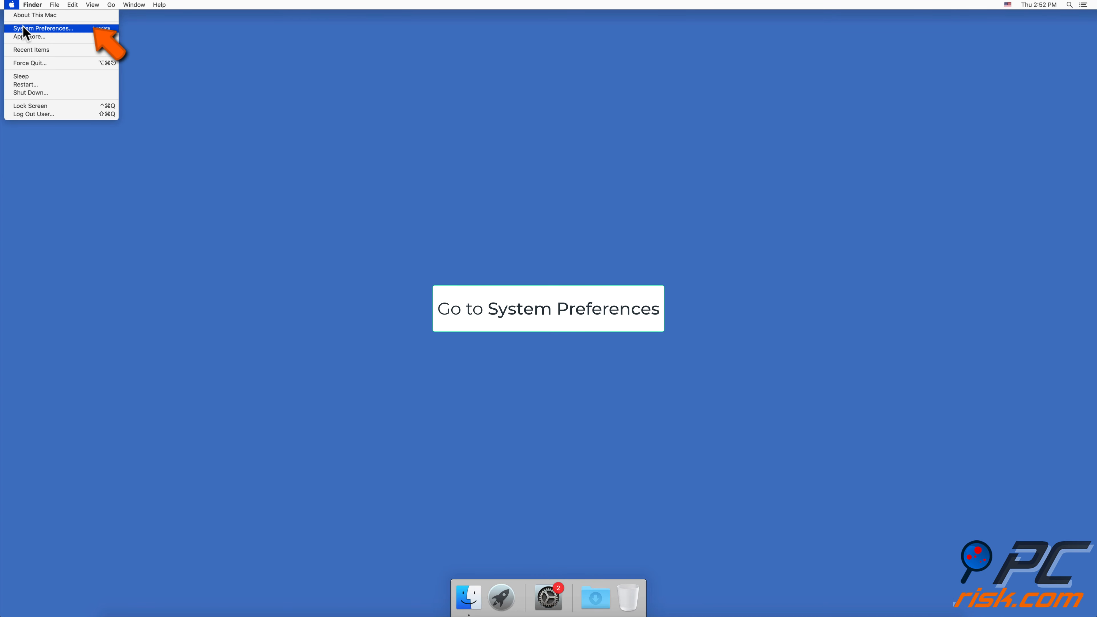
pyautogui.click(43, 28)
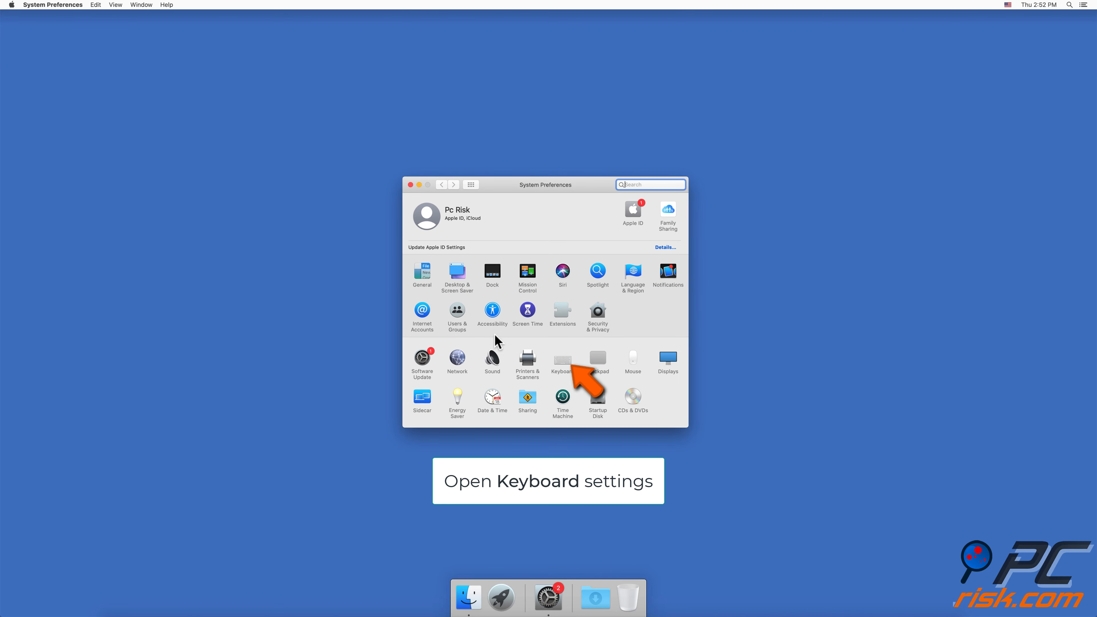
pyautogui.click(561, 358)
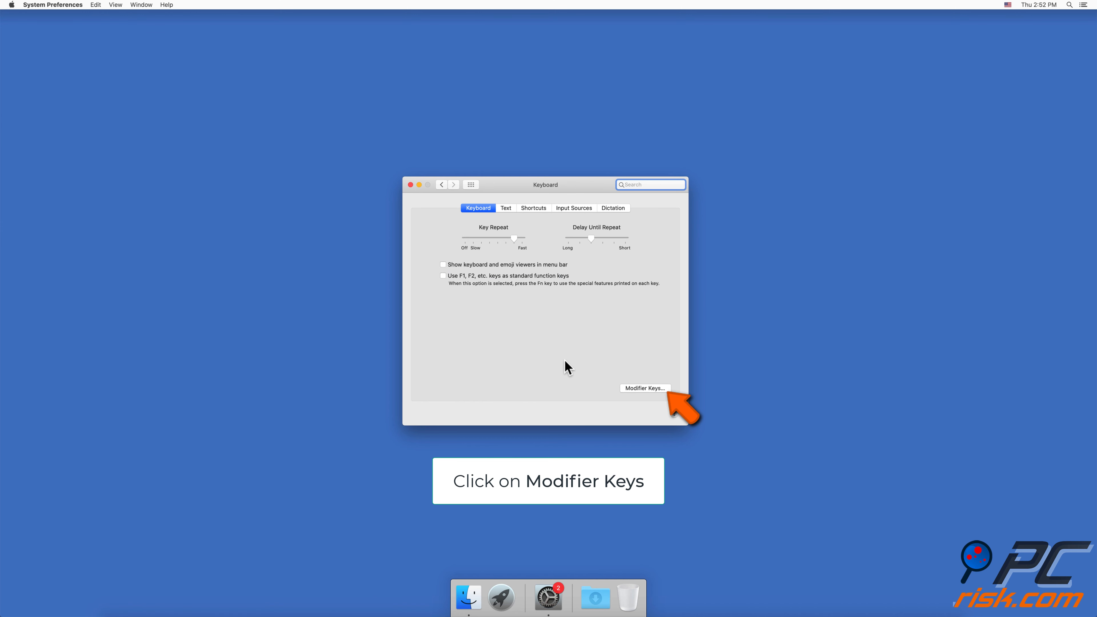
pyautogui.click(644, 389)
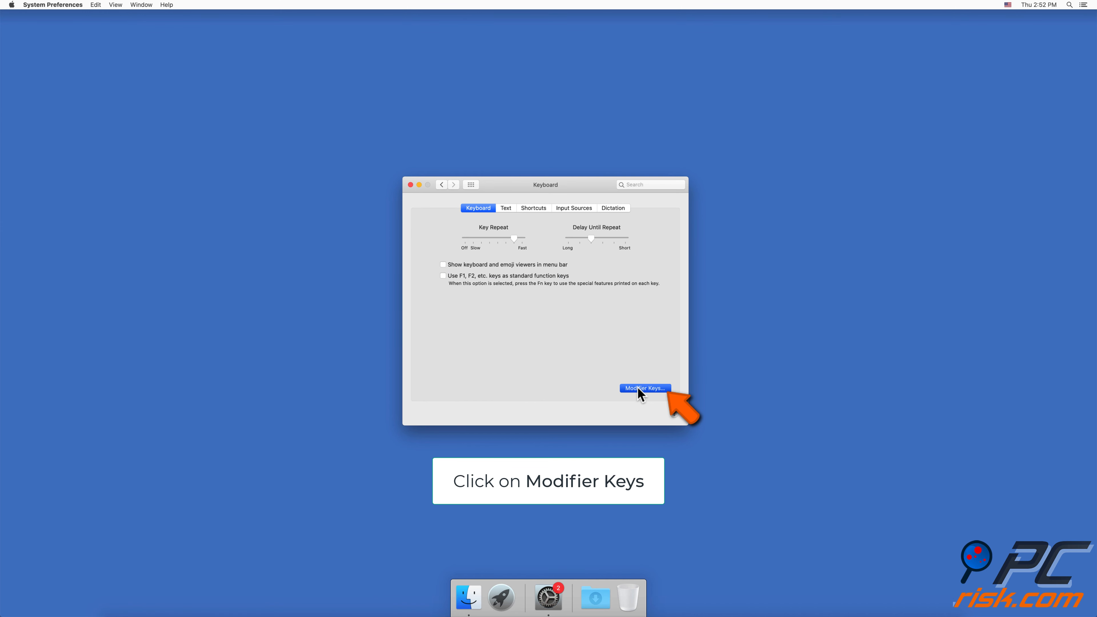
# Step: Set the Control key to act as Command and the Command key as Control, and confirm with OK
pyautogui.click(644, 388)
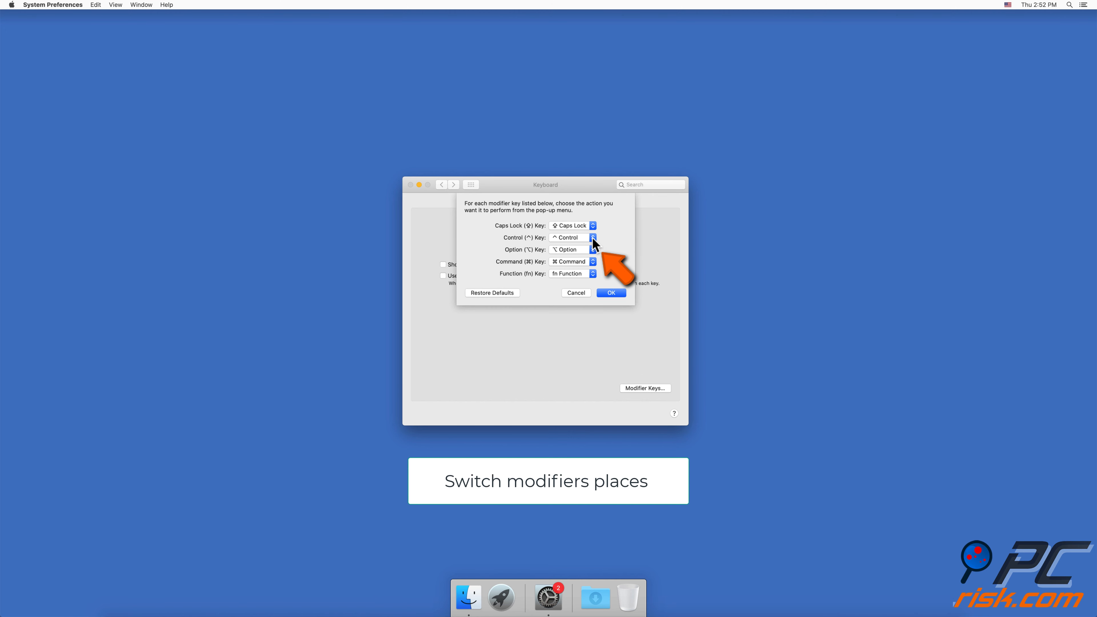
pyautogui.click(592, 237)
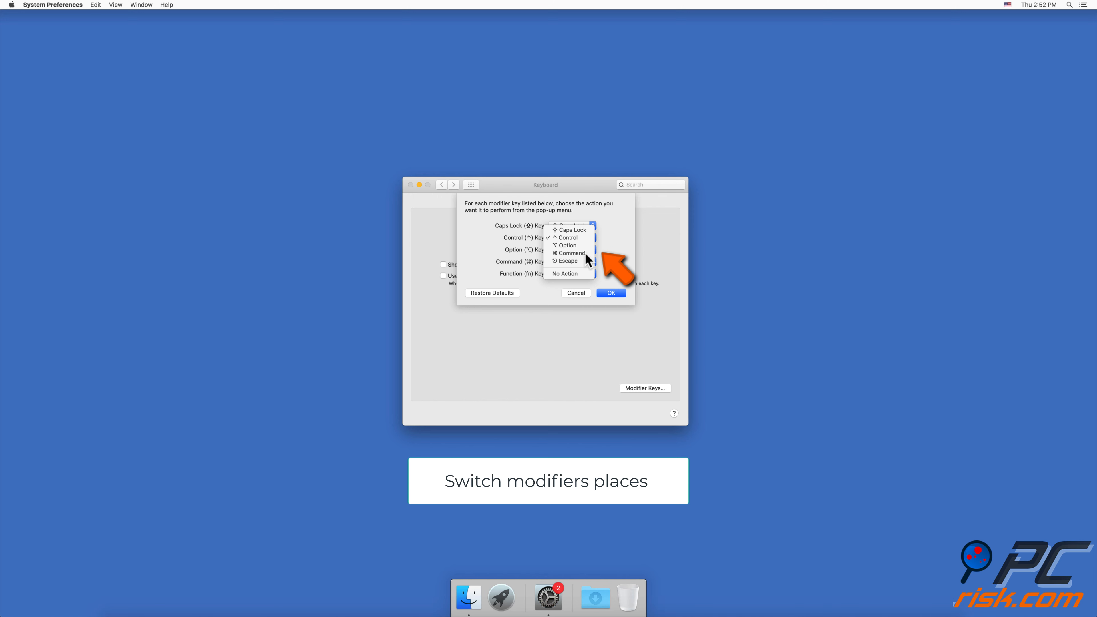
pyautogui.click(569, 253)
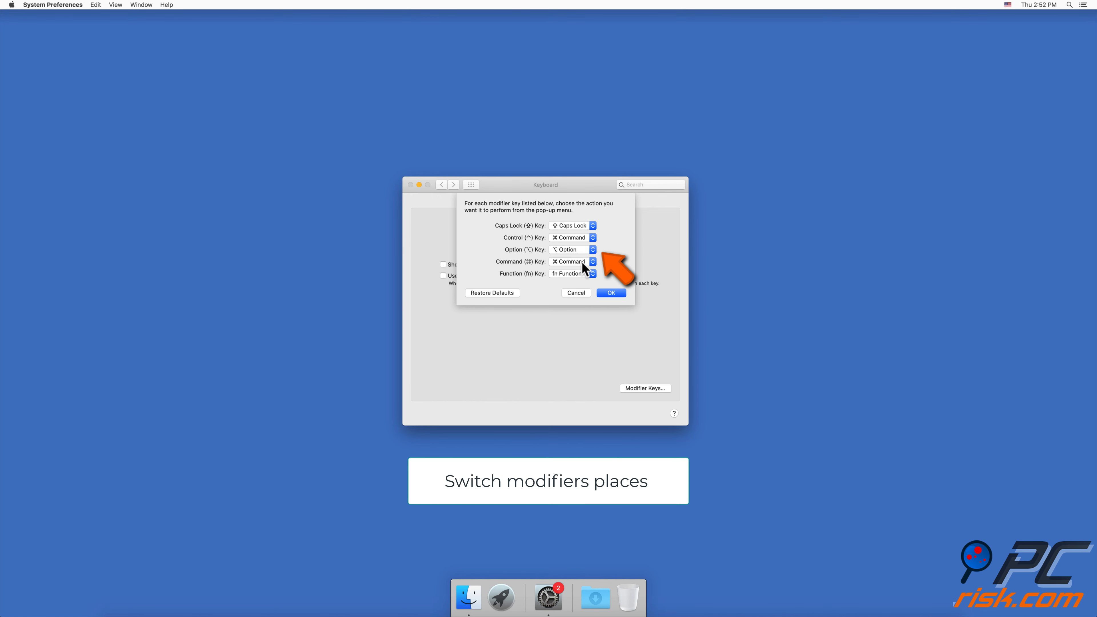
pyautogui.click(591, 225)
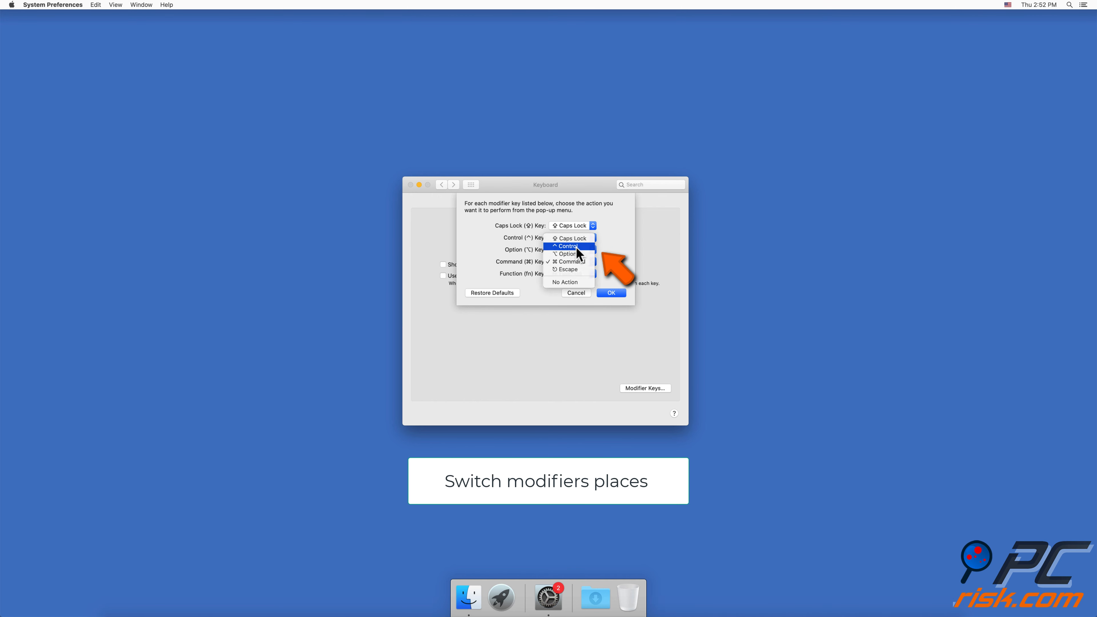
pyautogui.click(570, 245)
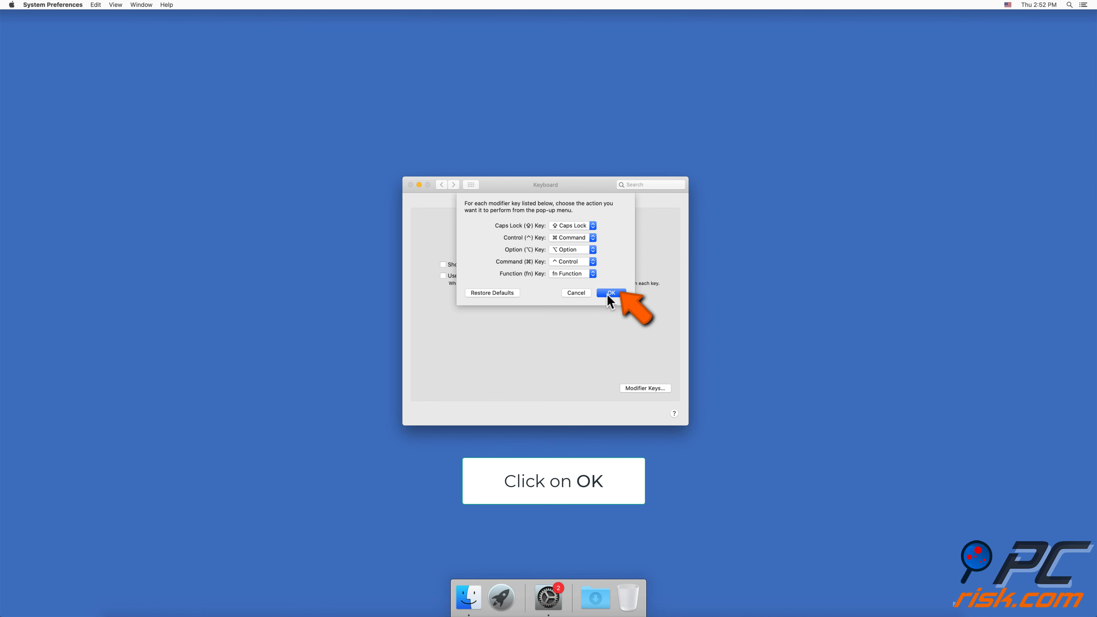
pyautogui.click(610, 292)
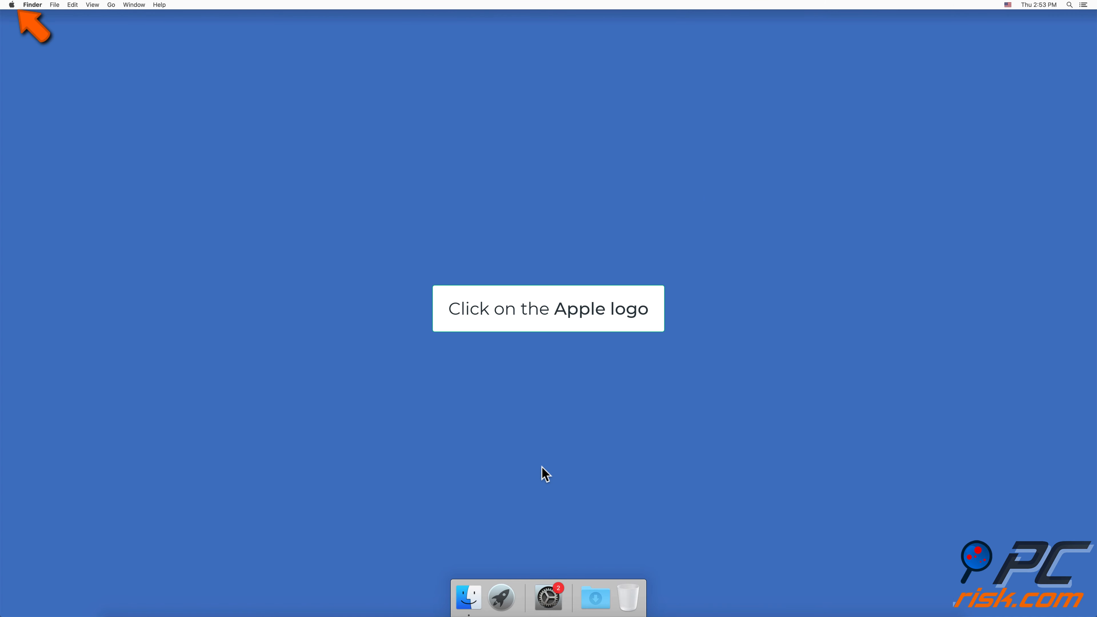
# Step: Reopen System Preferences on the Keyboard pane via the Apple menu
pyautogui.click(10, 5)
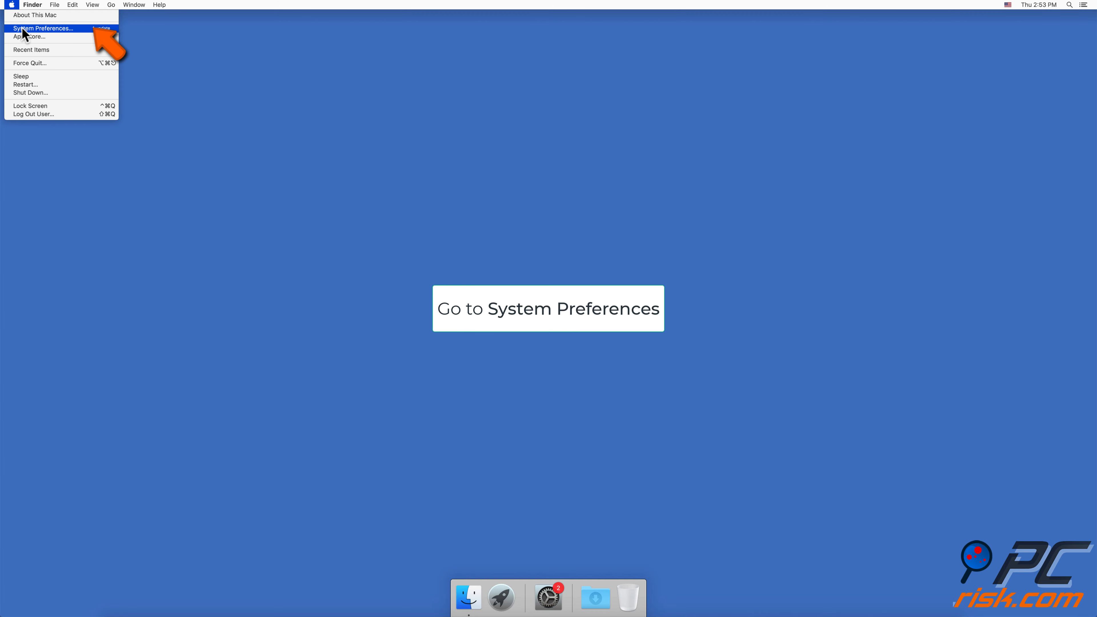
pyautogui.click(44, 28)
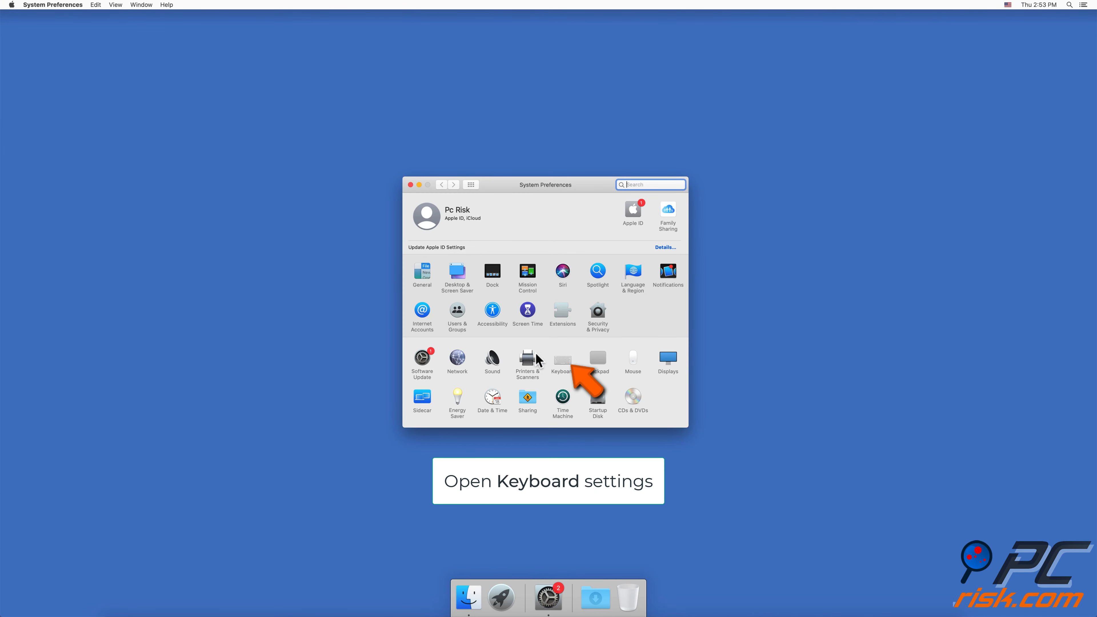
pyautogui.click(562, 358)
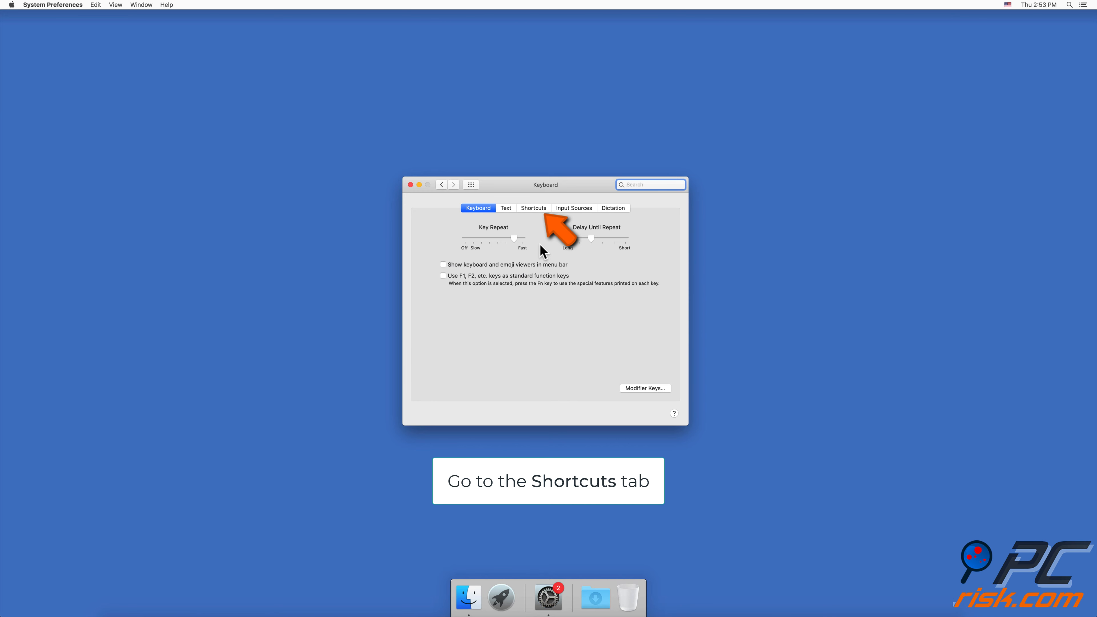
# Step: Under Shortcuts > Keyboard, reassign 'Turn keyboard access on or off' to ⌘Space, leaving it flagged as conflicting
pyautogui.click(533, 208)
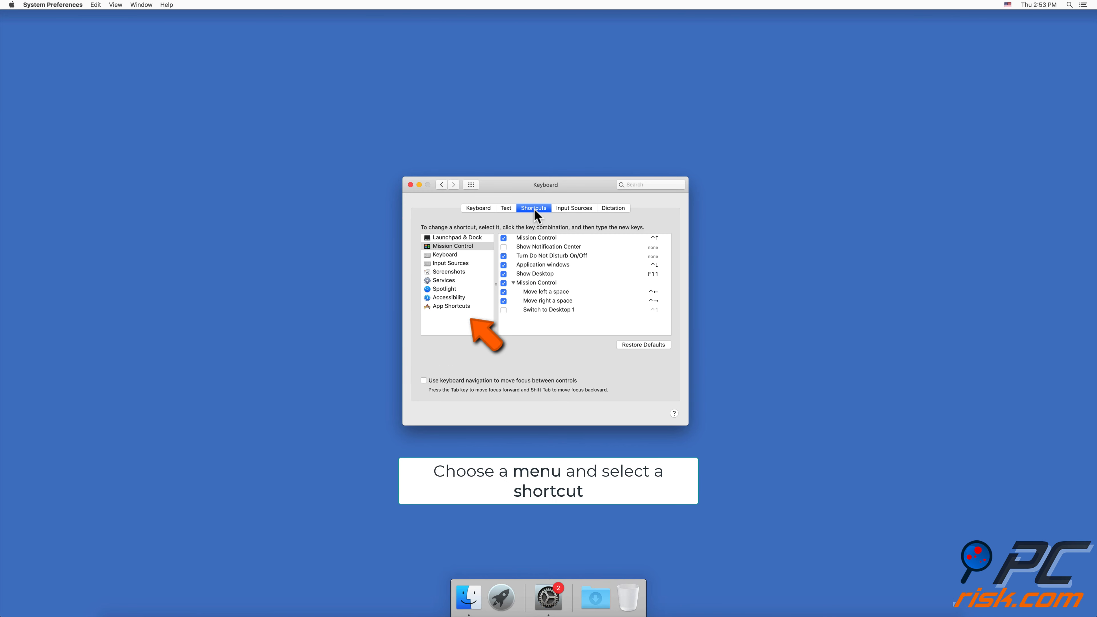
pyautogui.click(444, 254)
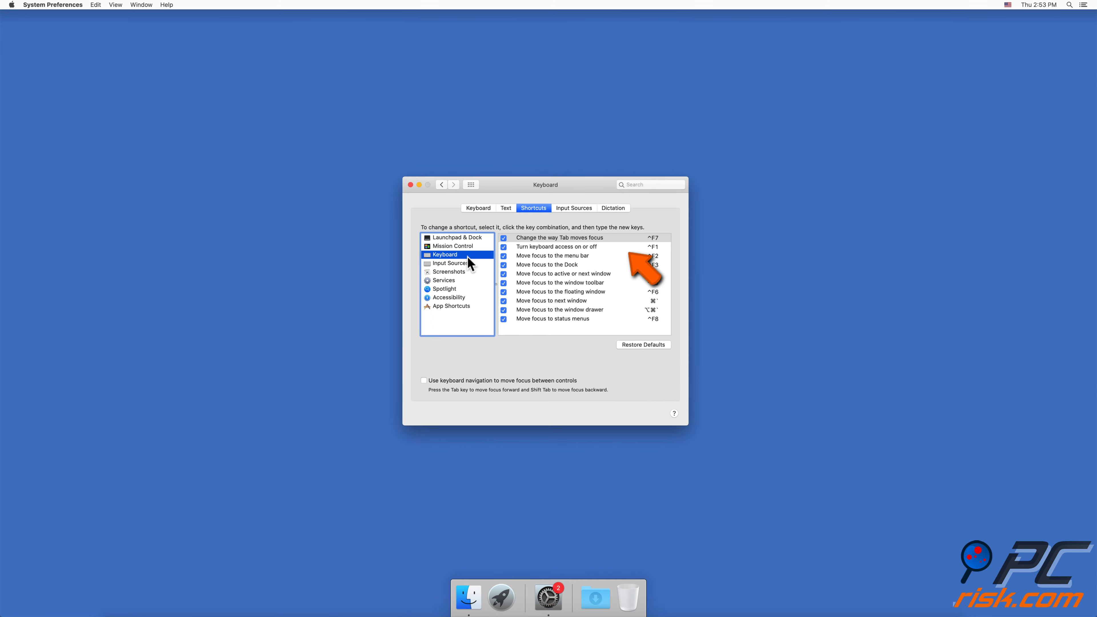
pyautogui.click(567, 247)
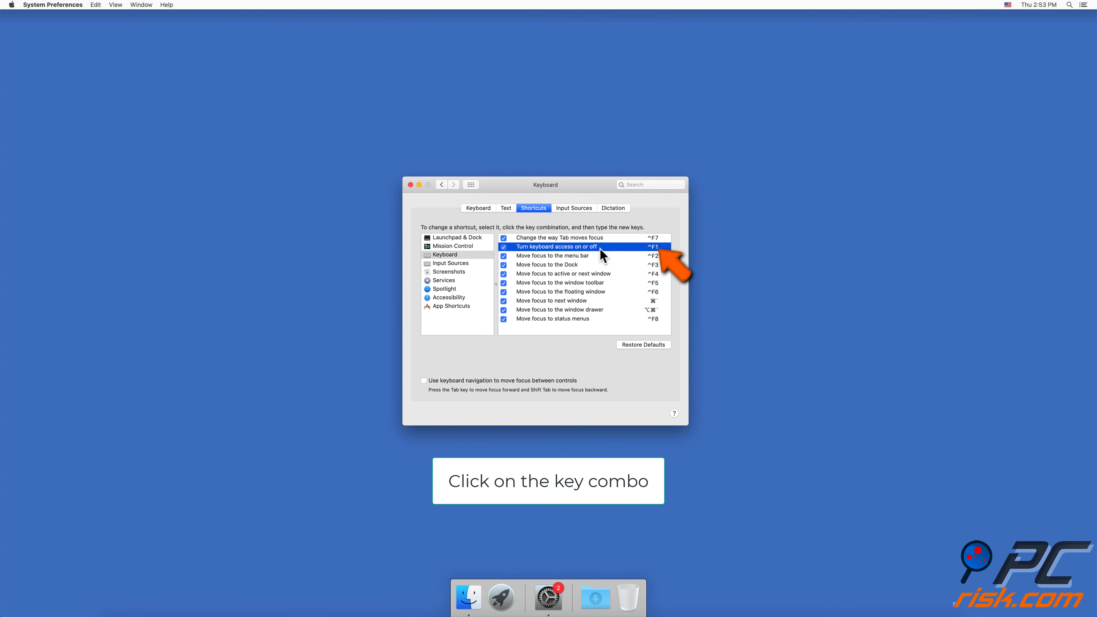
pyautogui.moveTo(656, 250)
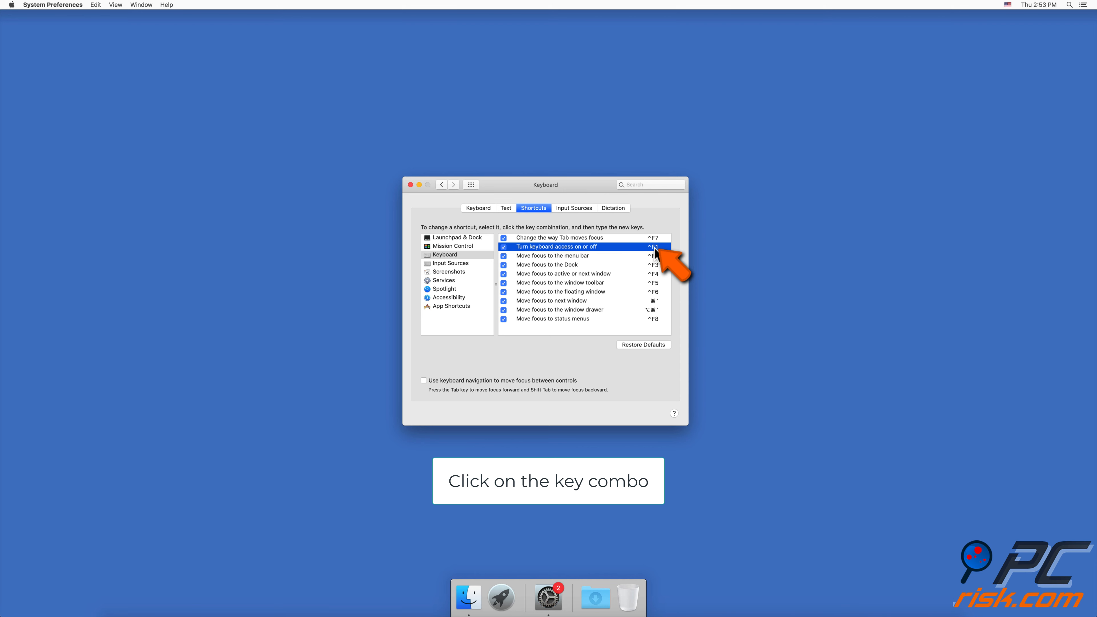
pyautogui.click(653, 246)
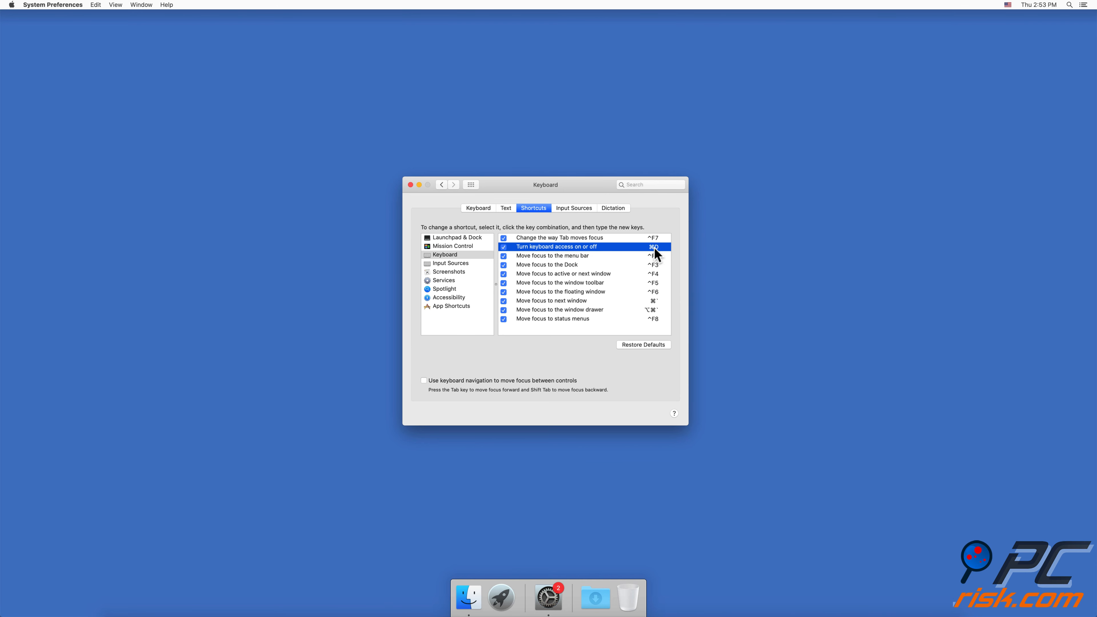
pyautogui.moveTo(680, 278)
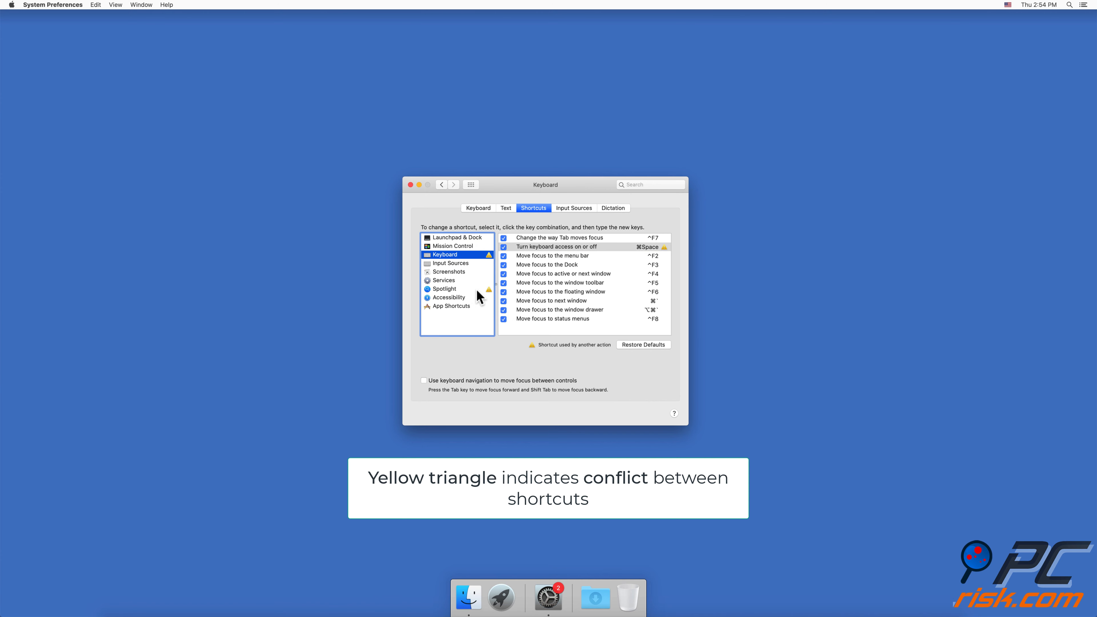
pyautogui.click(443, 289)
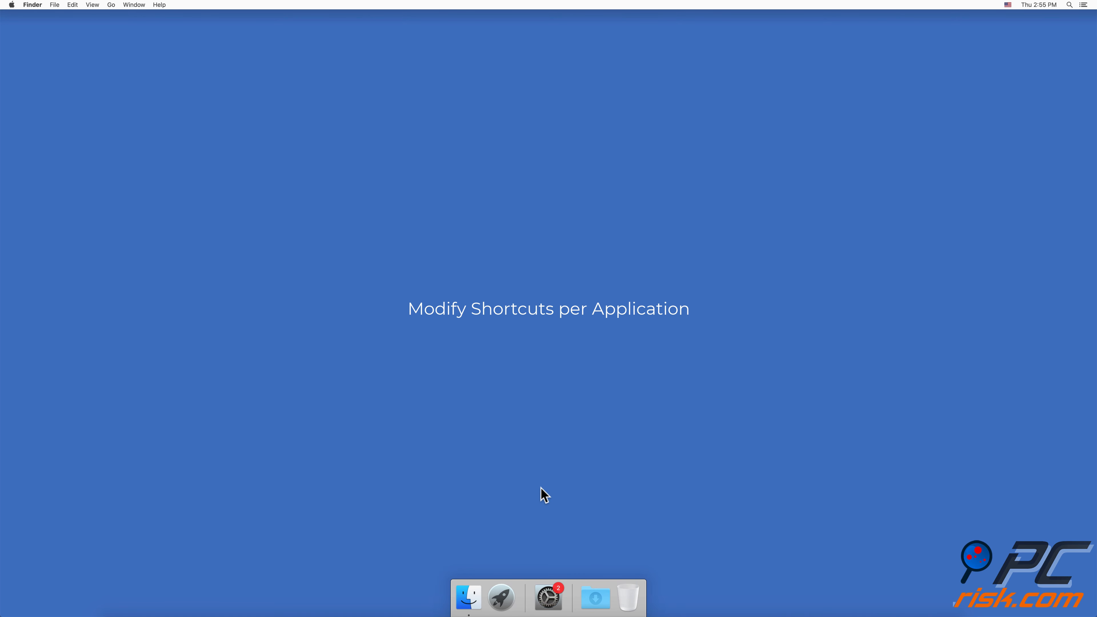
# Step: Reopen System Preferences on the Keyboard pane's Shortcuts list
pyautogui.click(11, 6)
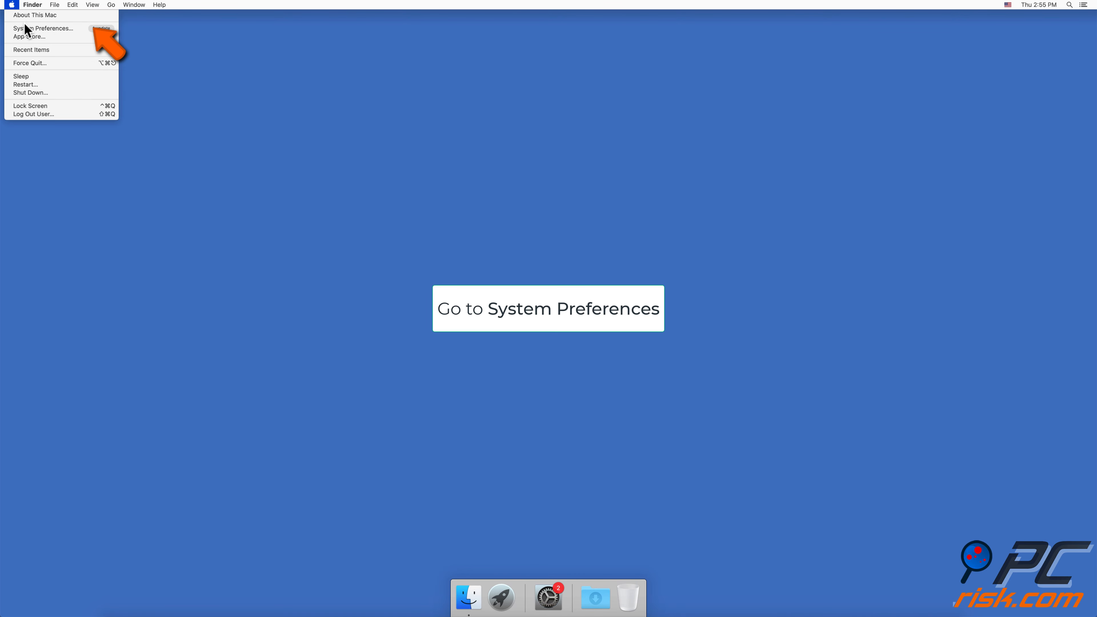
pyautogui.click(44, 28)
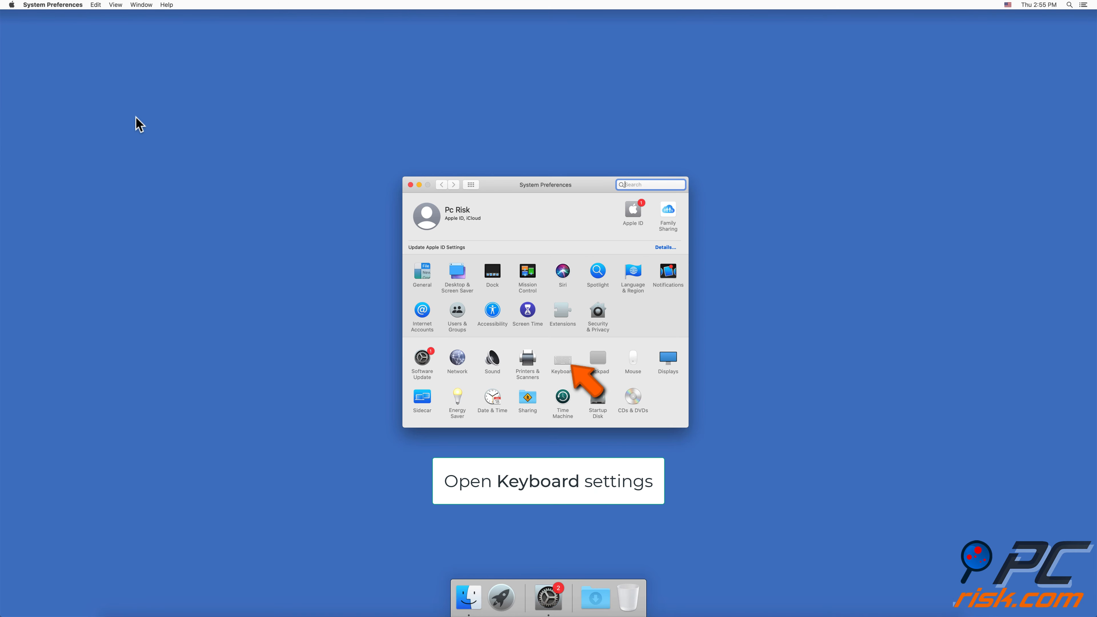
pyautogui.click(562, 359)
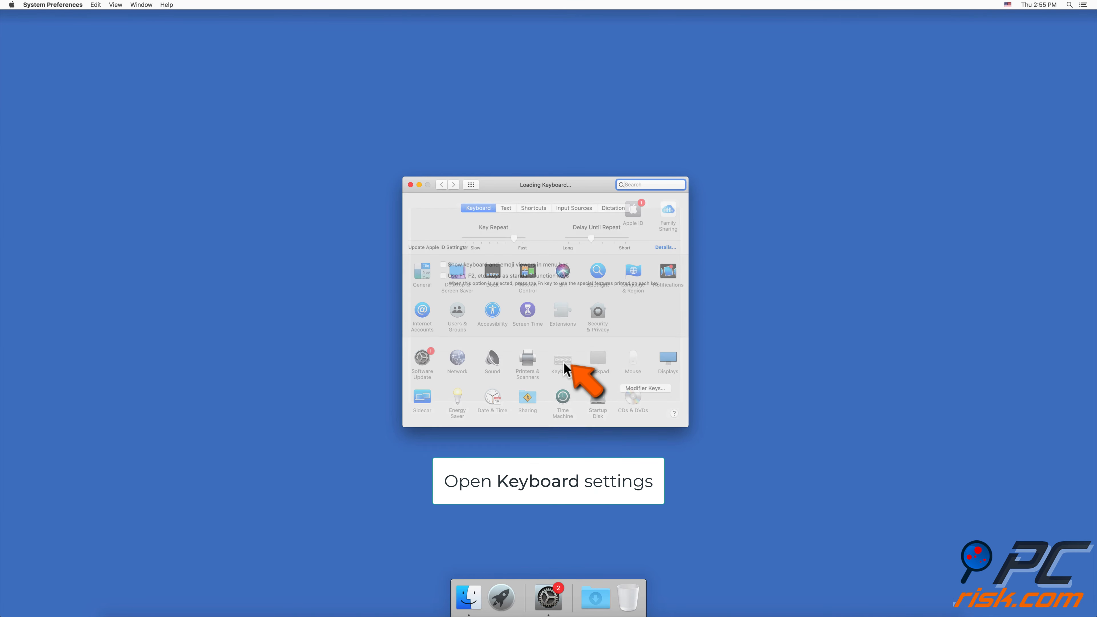
pyautogui.click(533, 208)
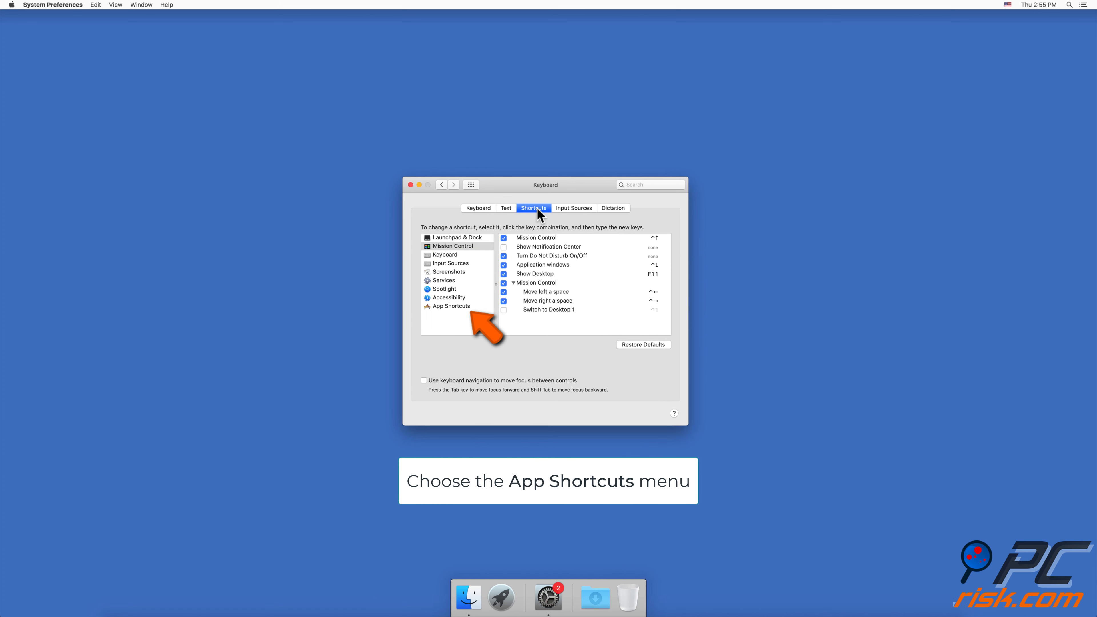
pyautogui.moveTo(496, 237)
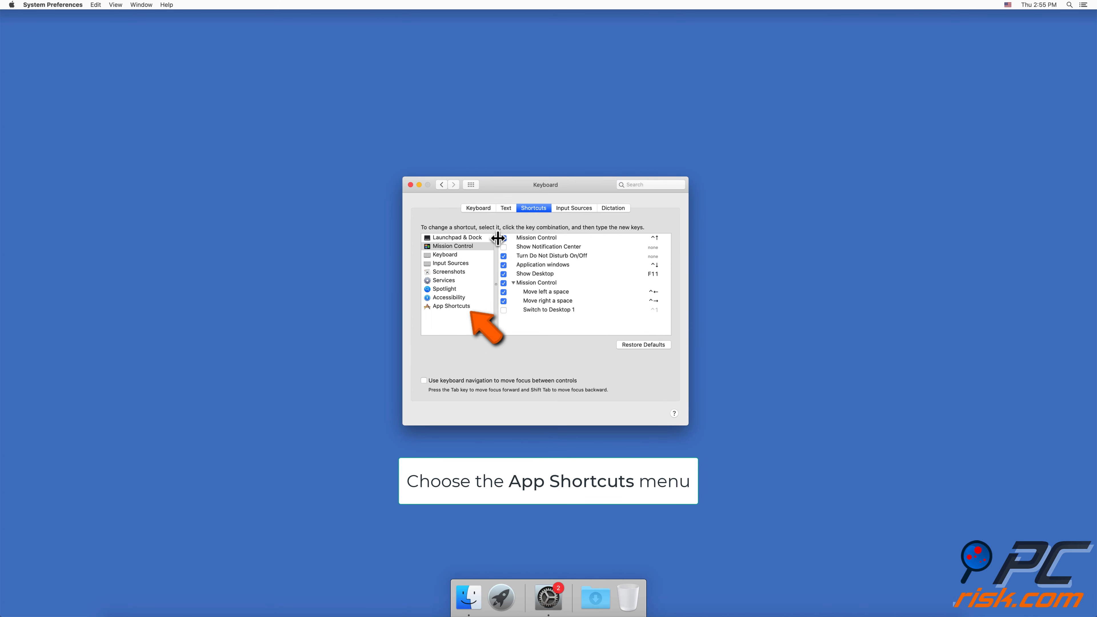
# Step: Add an App Shortcut for Messages with menu title 'Quit Messages' bound to ⌘Q
pyautogui.click(451, 306)
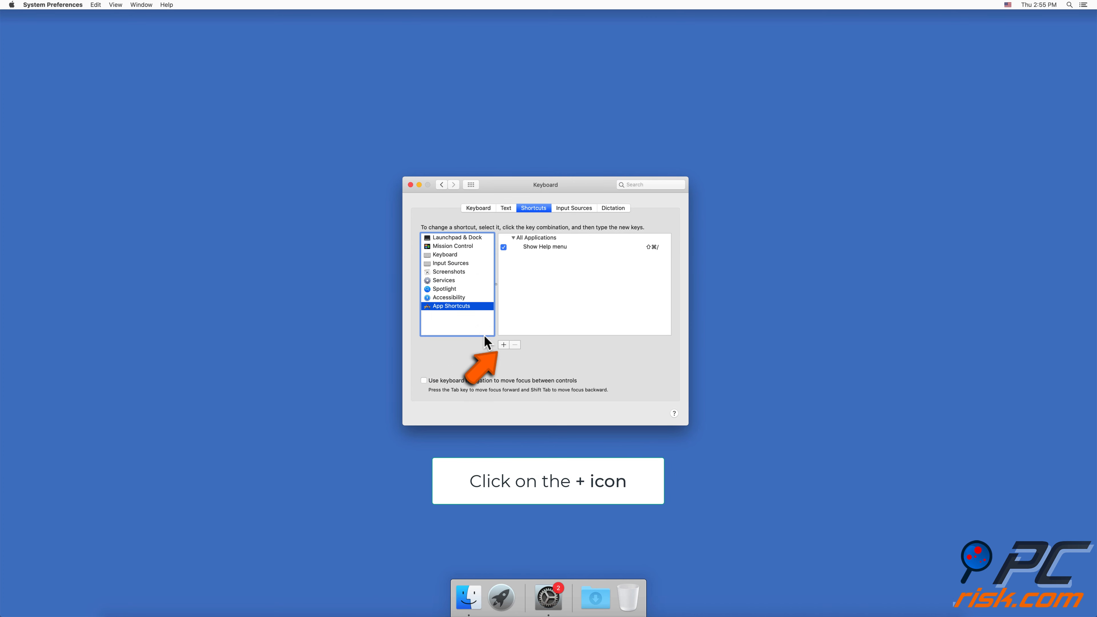
pyautogui.click(502, 343)
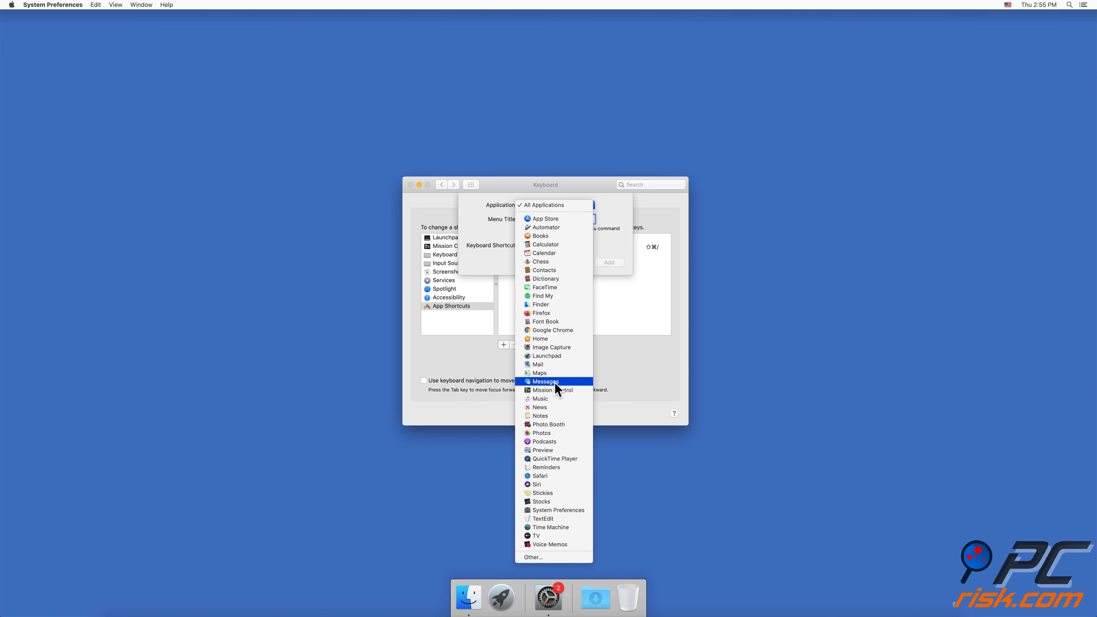
pyautogui.click(546, 381)
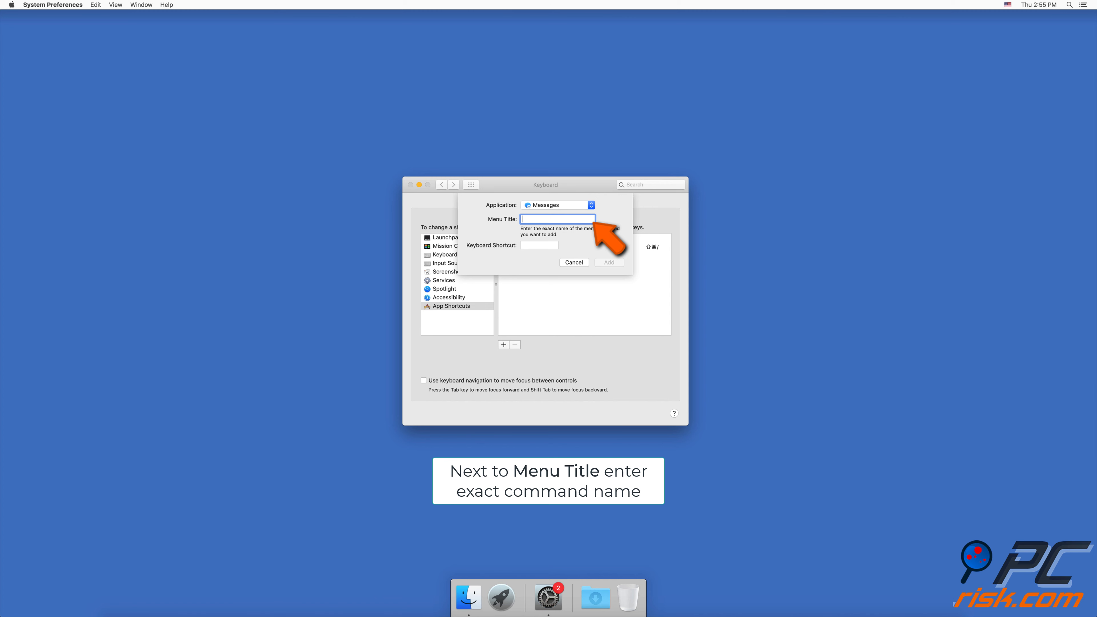
pyautogui.write('Quit M')
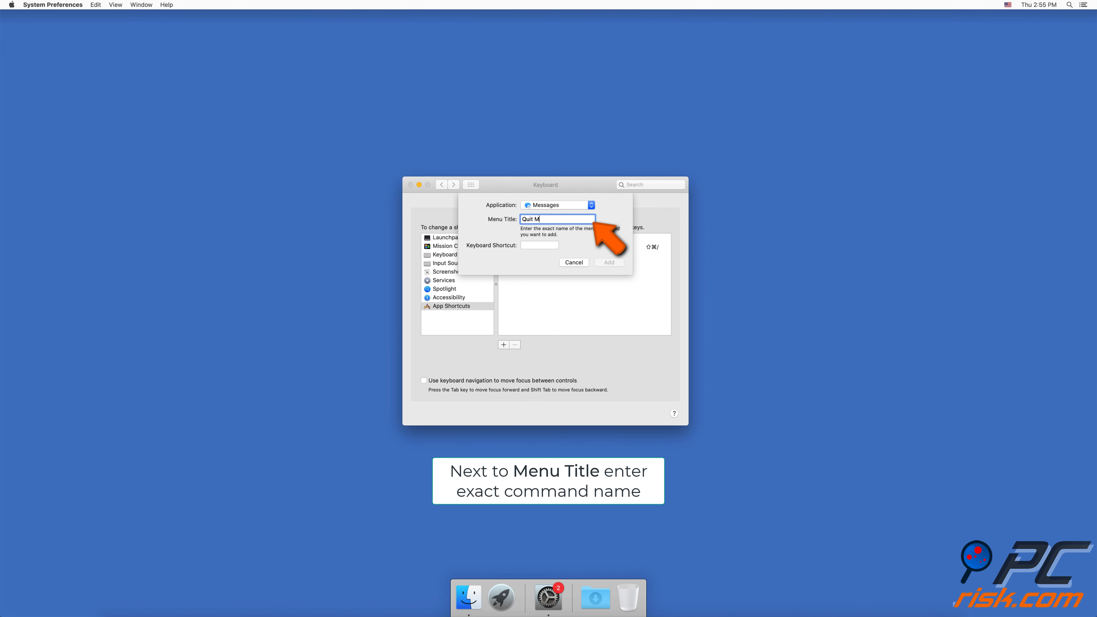
pyautogui.write('essages')
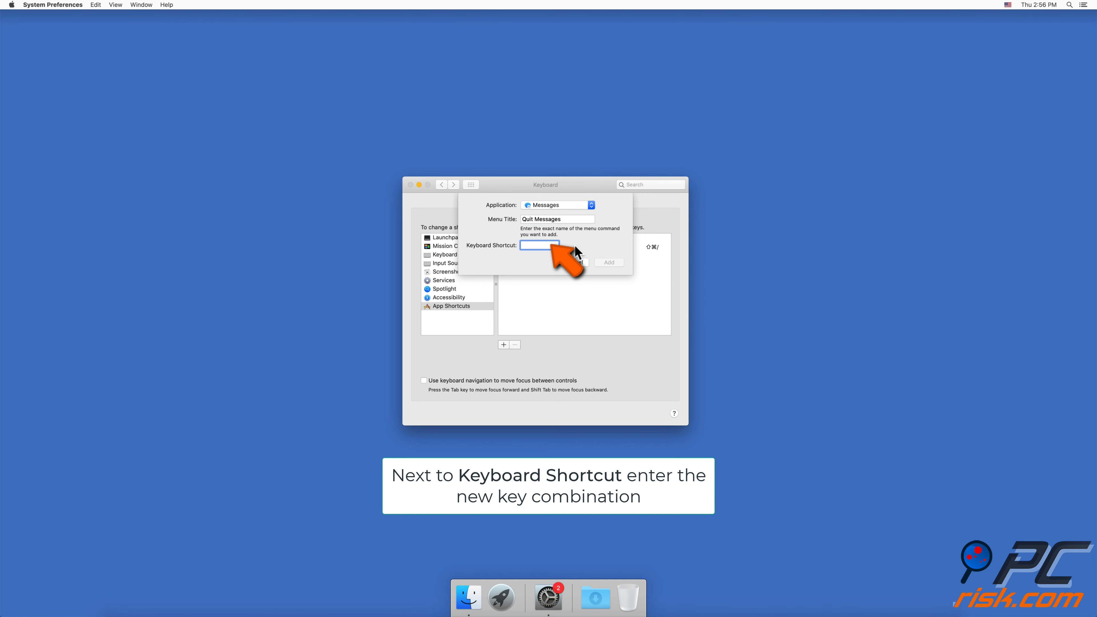
pyautogui.write('⌘Q')
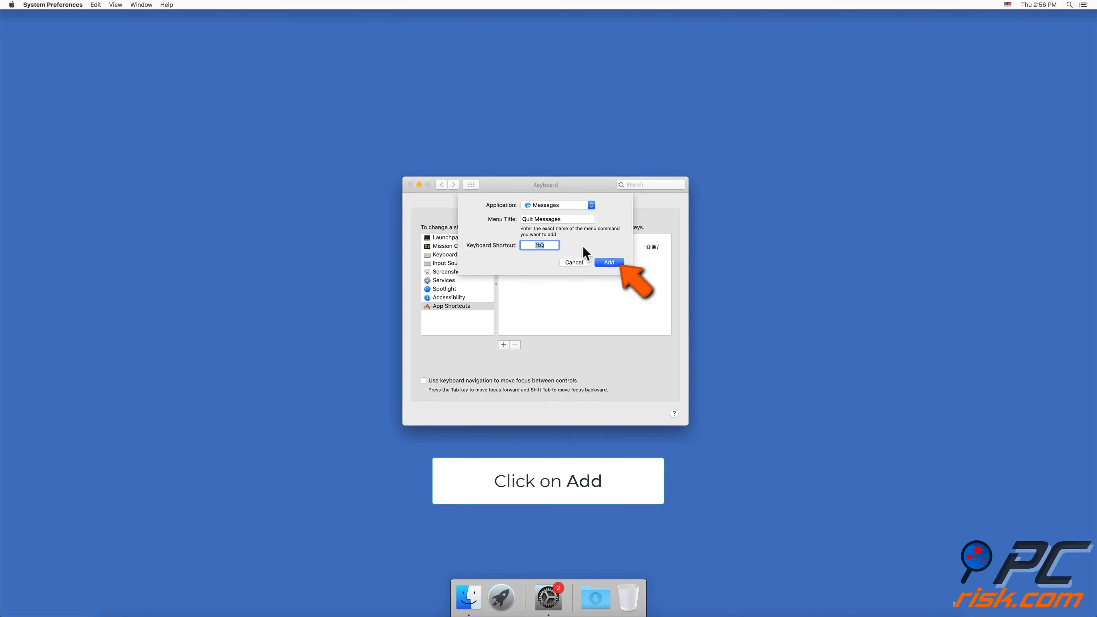
pyautogui.click(608, 262)
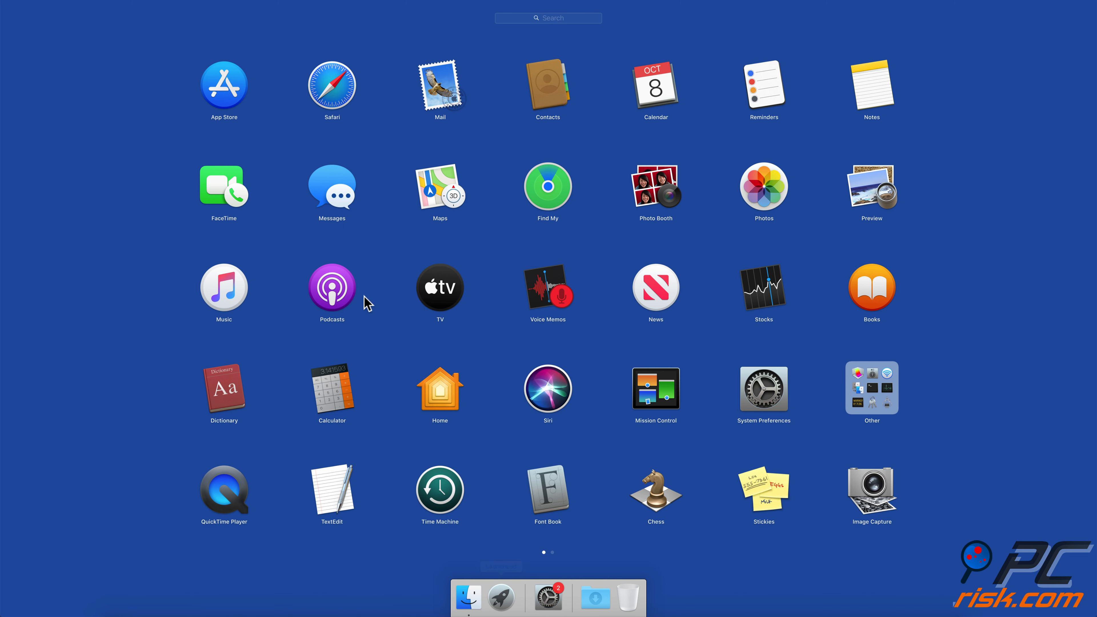
# Step: Launch Messages from Launchpad and check its app menu shows Quit Messages with ⌘Q
pyautogui.click(331, 187)
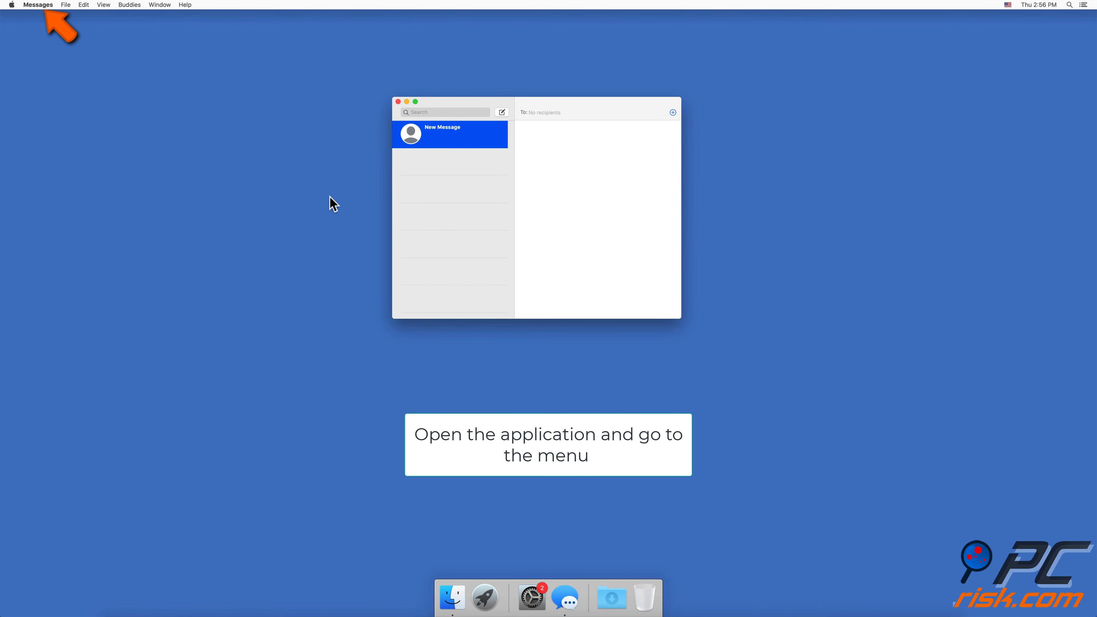
pyautogui.click(38, 6)
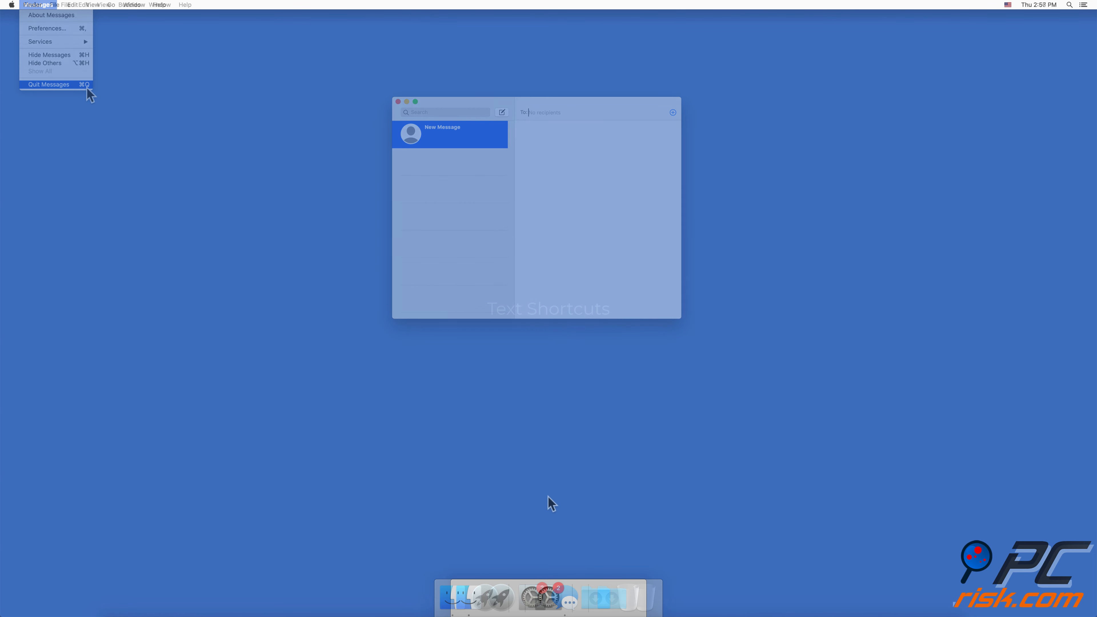
# Step: Quit Messages and reopen System Preferences on the Keyboard pane
pyautogui.click(47, 84)
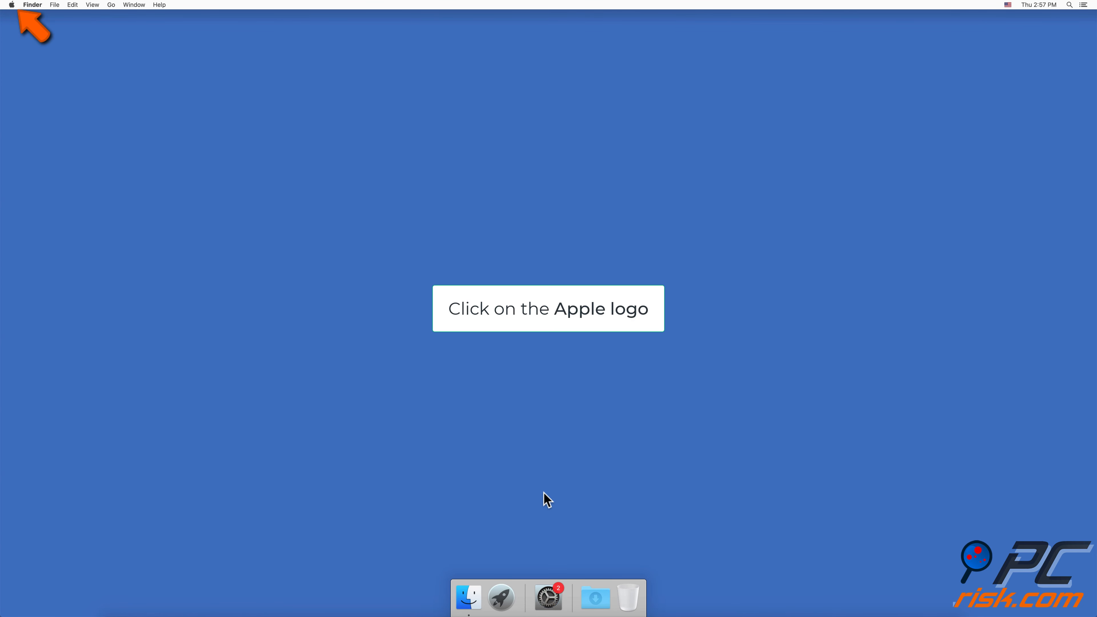
pyautogui.click(12, 5)
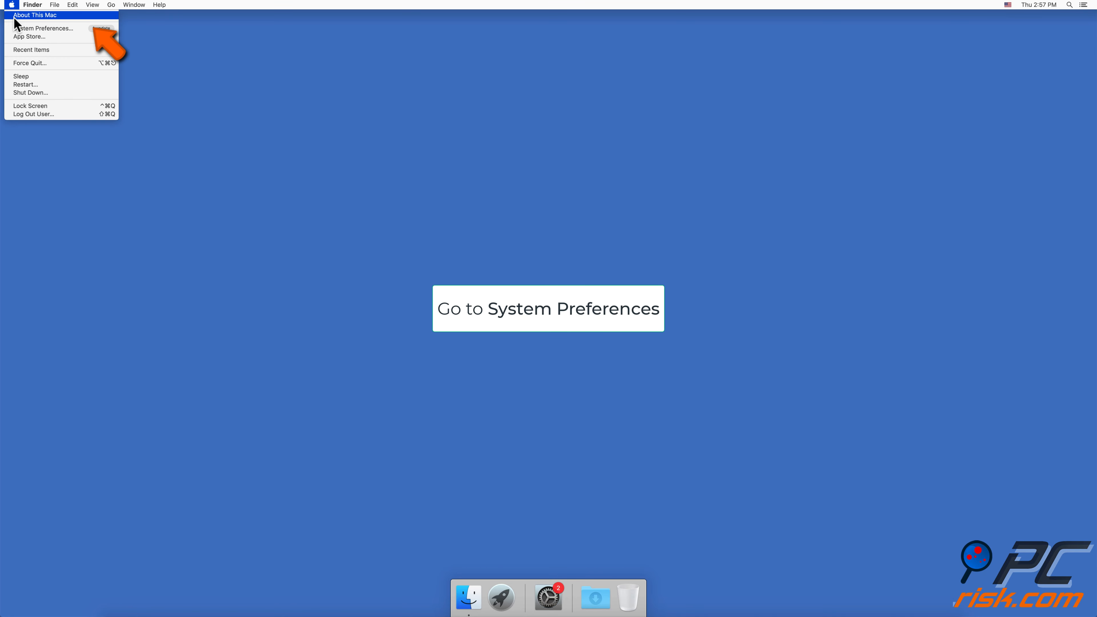
pyautogui.click(43, 28)
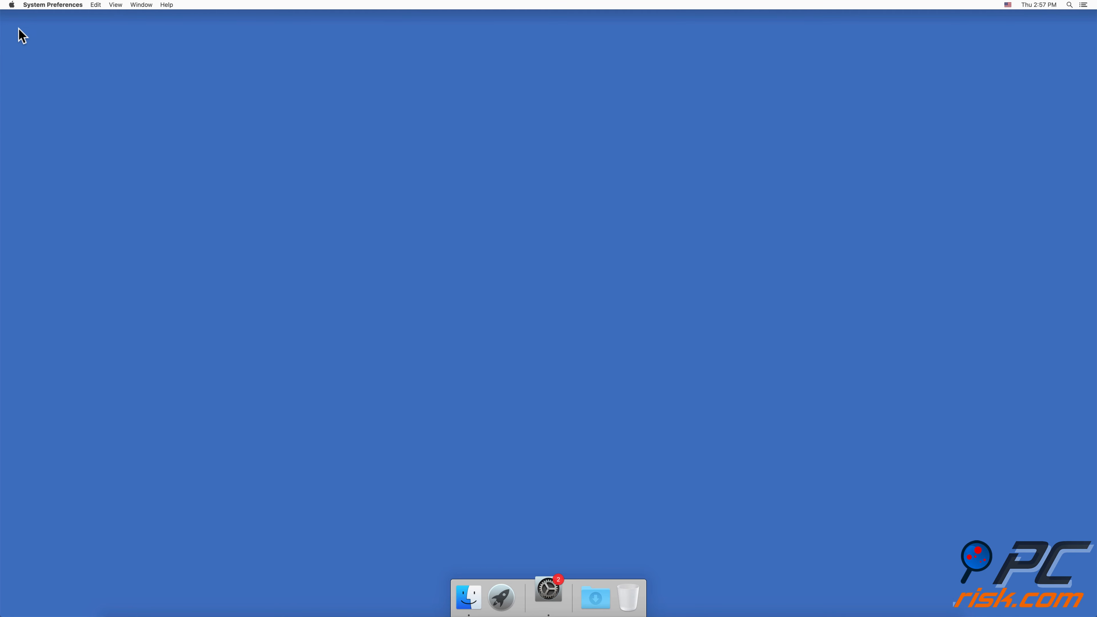
pyautogui.click(548, 597)
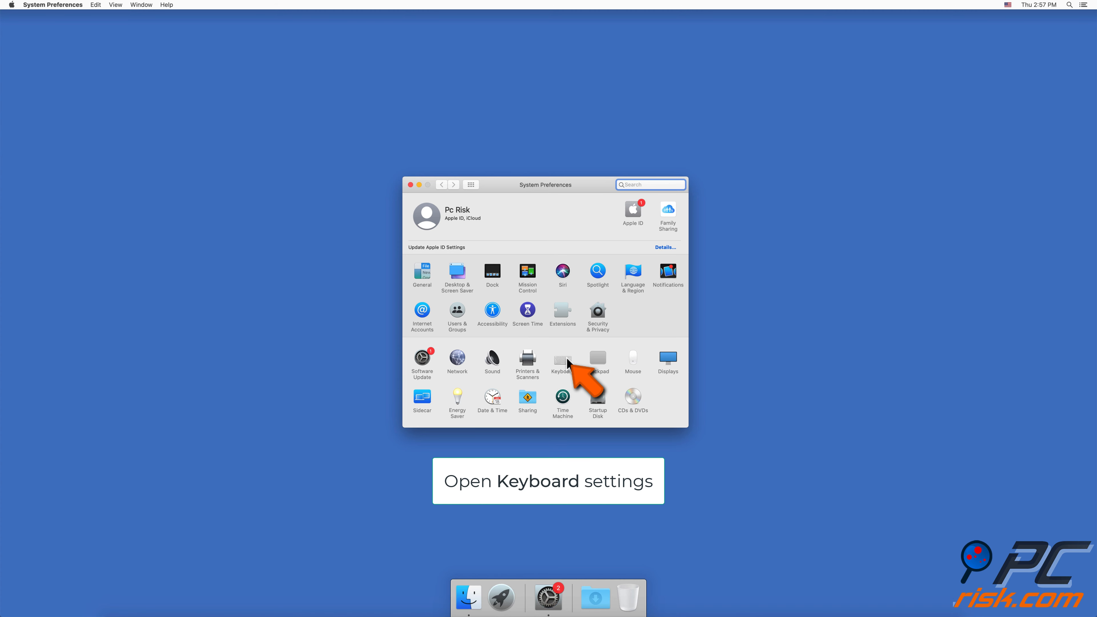
pyautogui.click(561, 358)
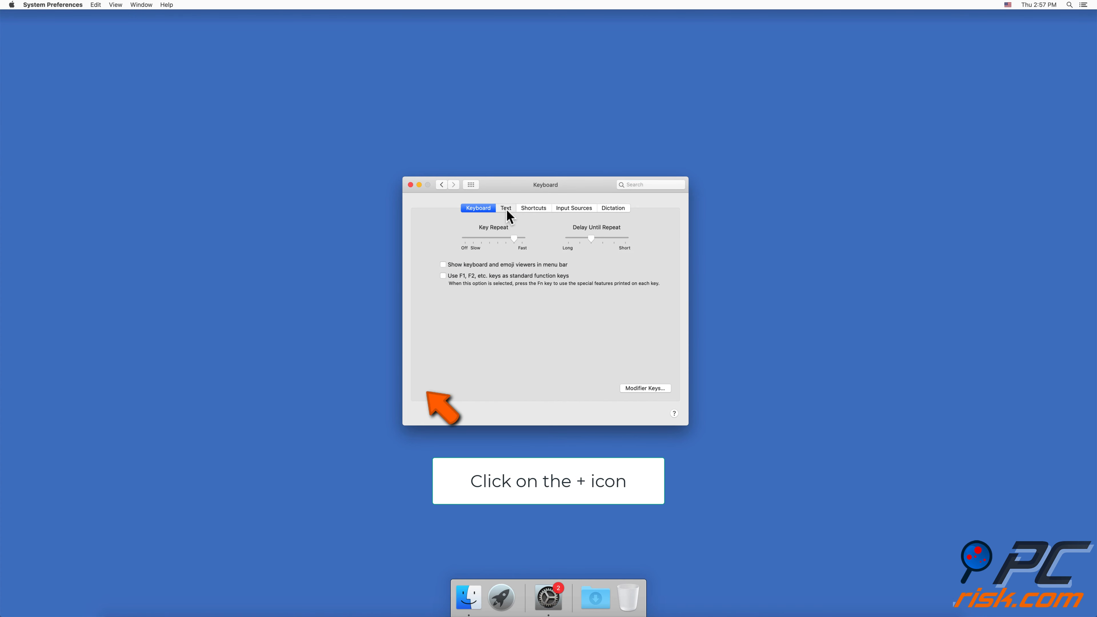
# Step: Add a text replacement mapping 'yw' to 'your welcome'
pyautogui.click(505, 208)
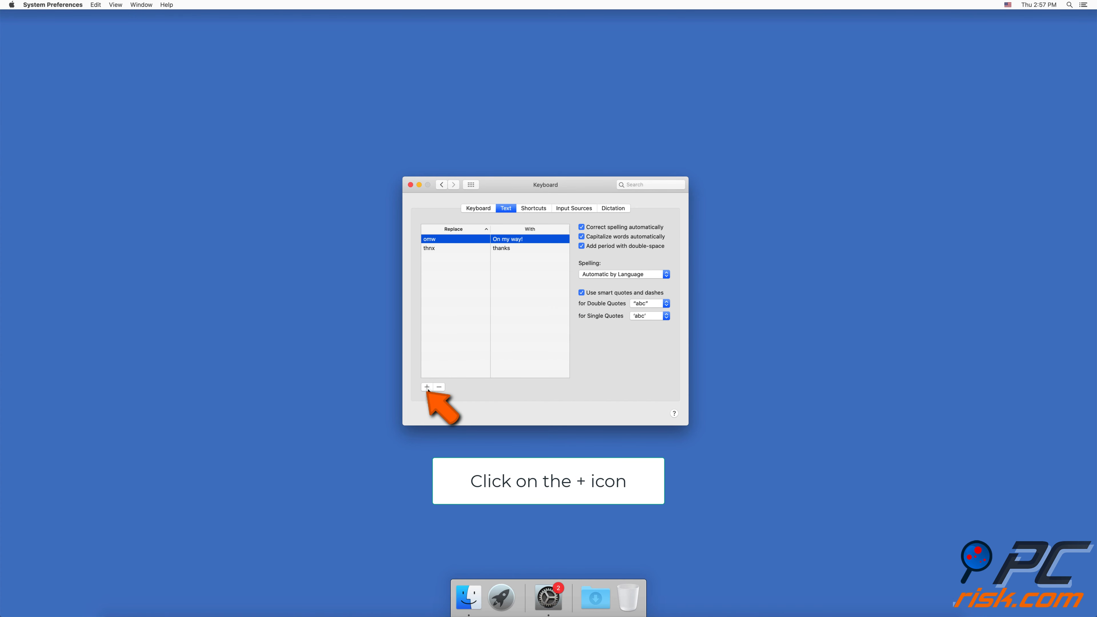
pyautogui.click(426, 386)
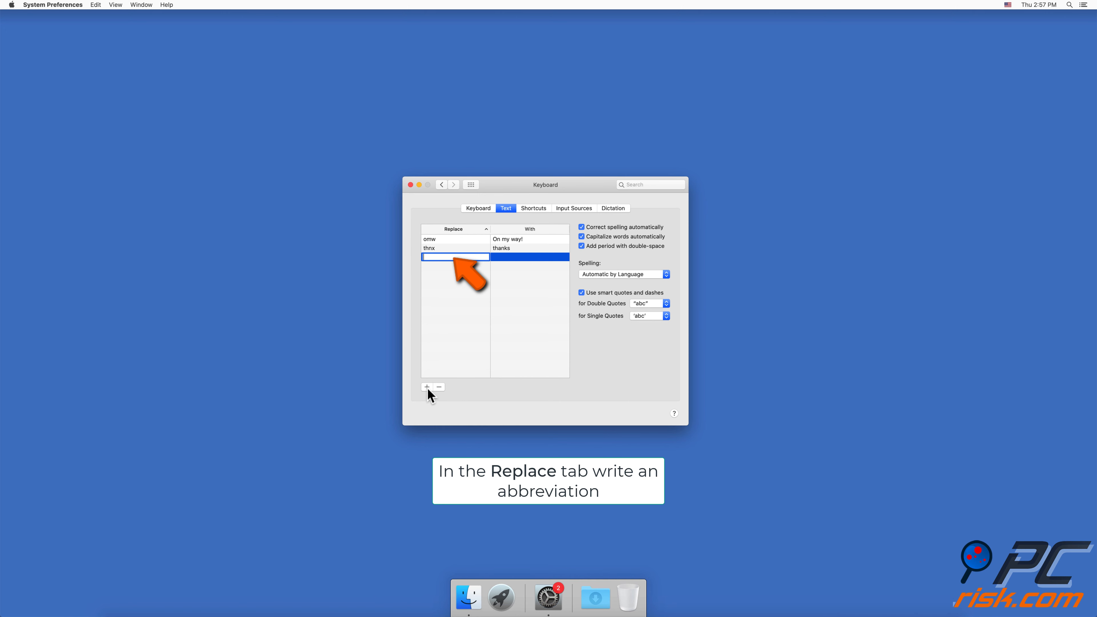
pyautogui.write('yw')
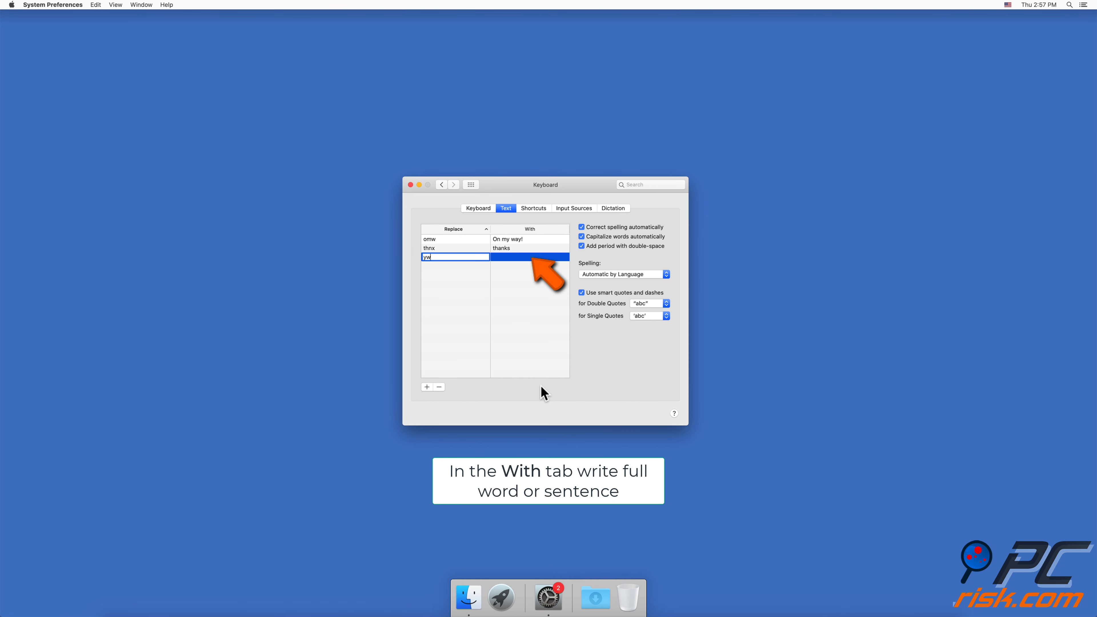
pyautogui.click(529, 256)
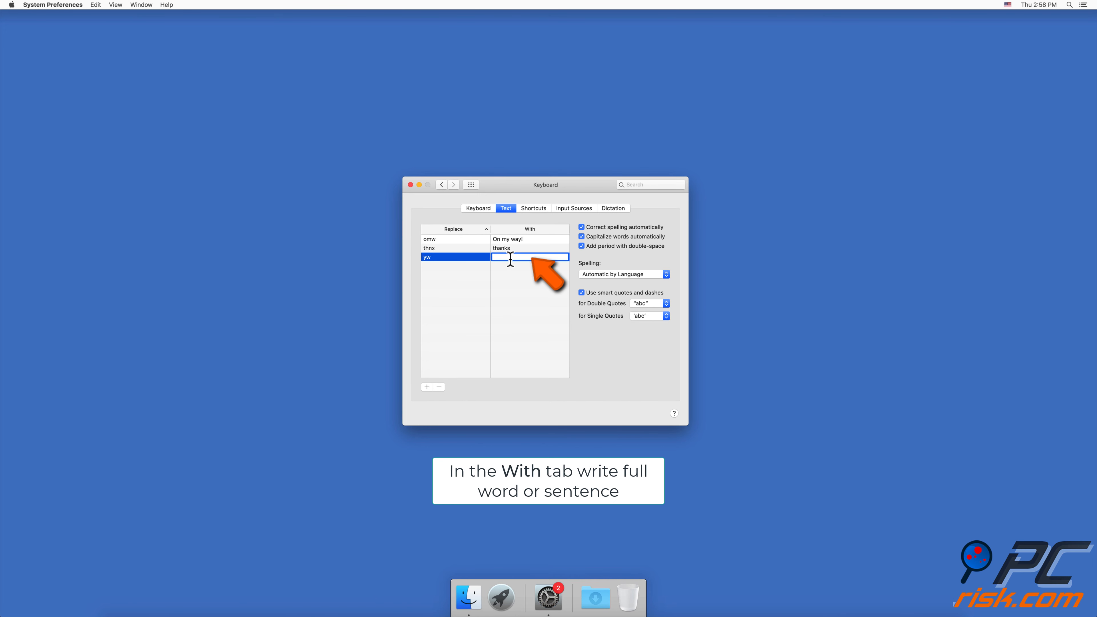
pyautogui.write('your')
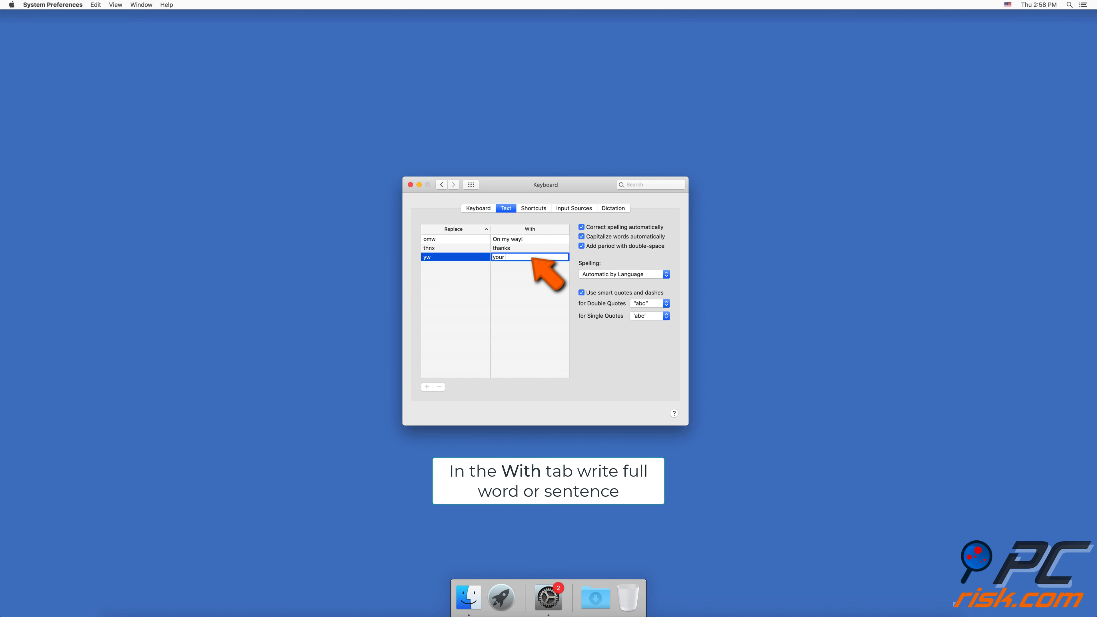
pyautogui.write('welcome')
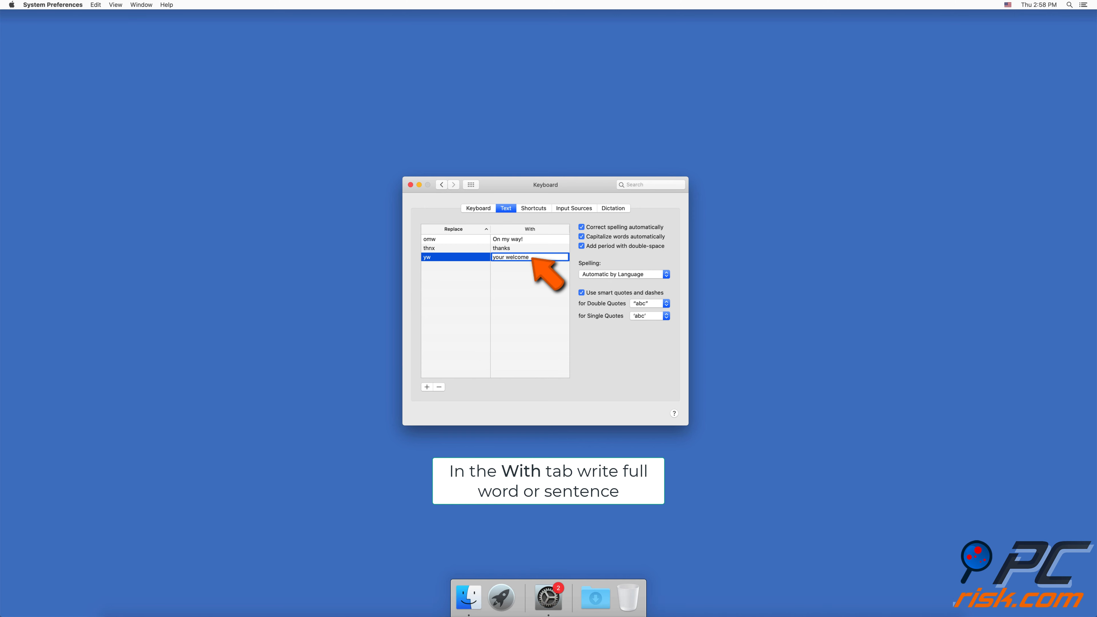